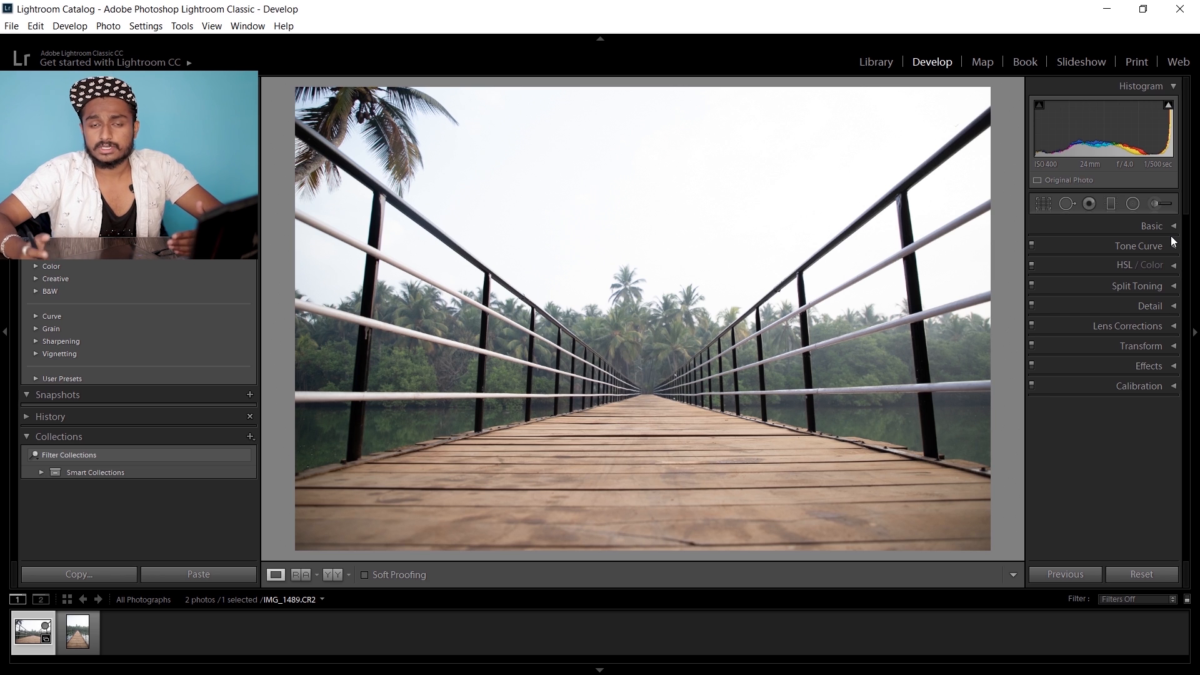
mouse_move(1156, 253)
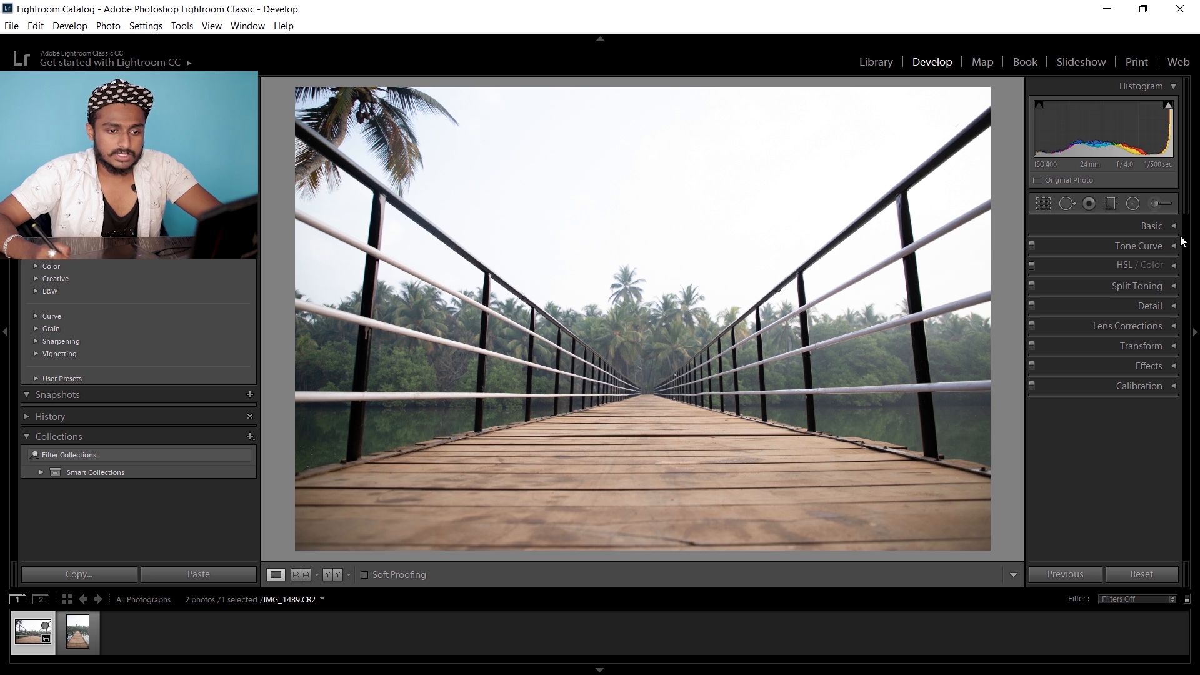
In the Basic panel, set Highlights and Whites to −100 and Contrast to +26
click(1172, 225)
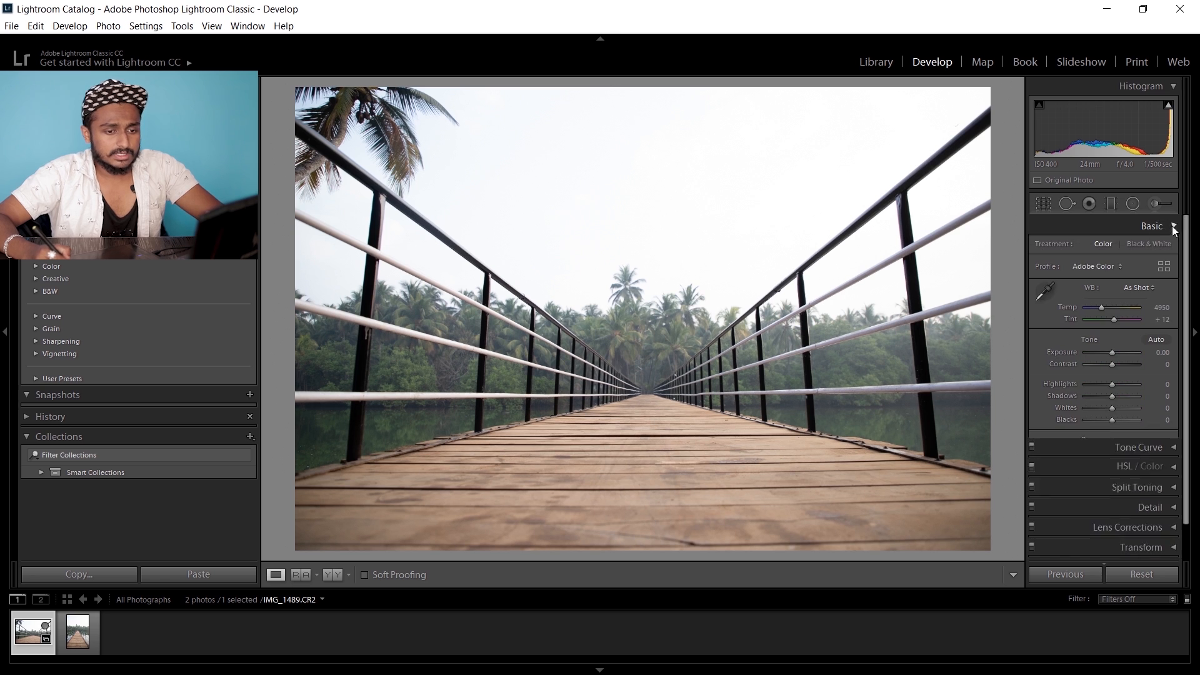
click(1174, 227)
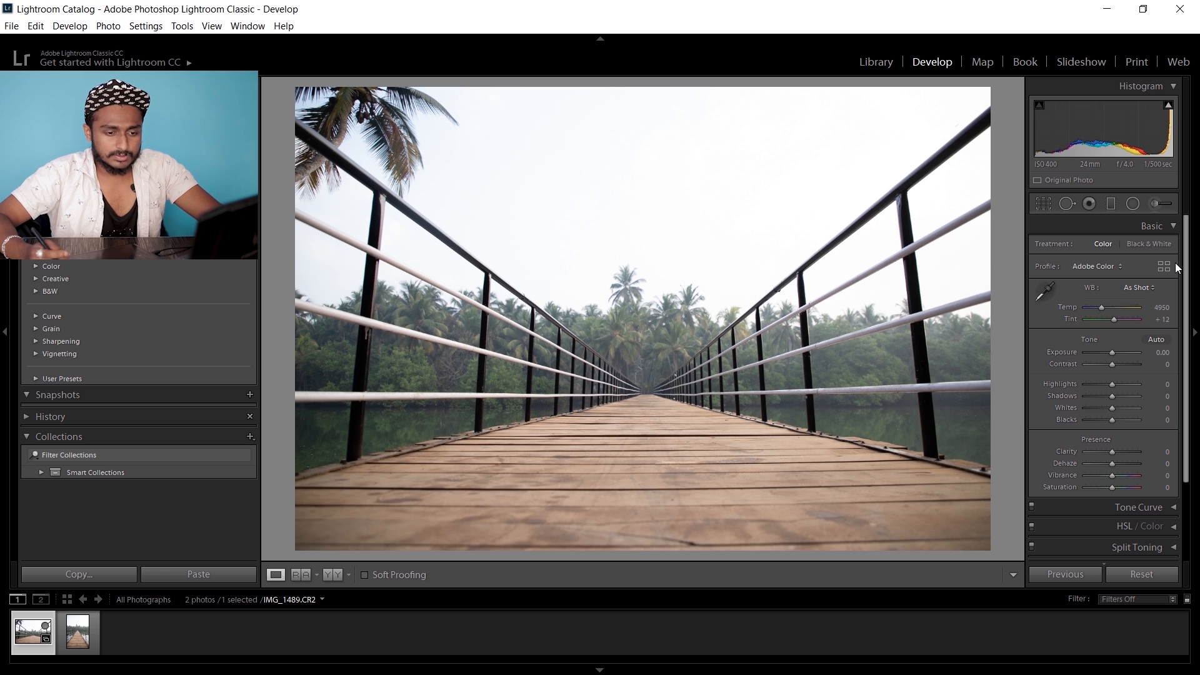
mouse_move(1110, 388)
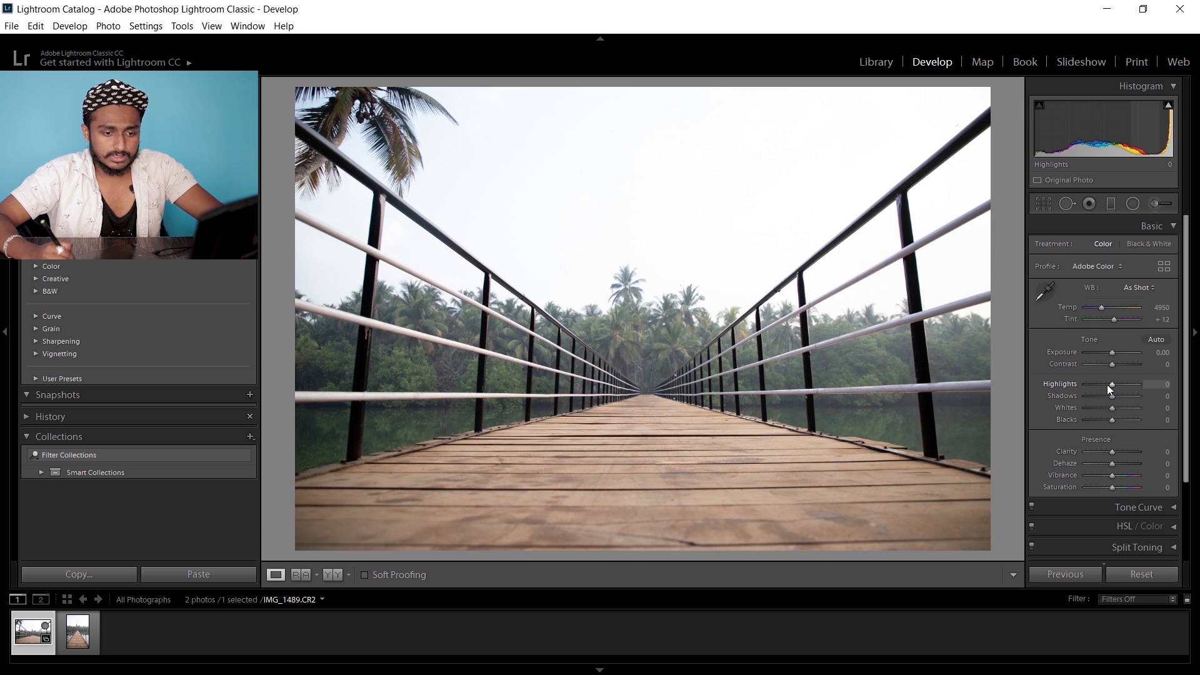
drag(1111, 384, 1084, 384)
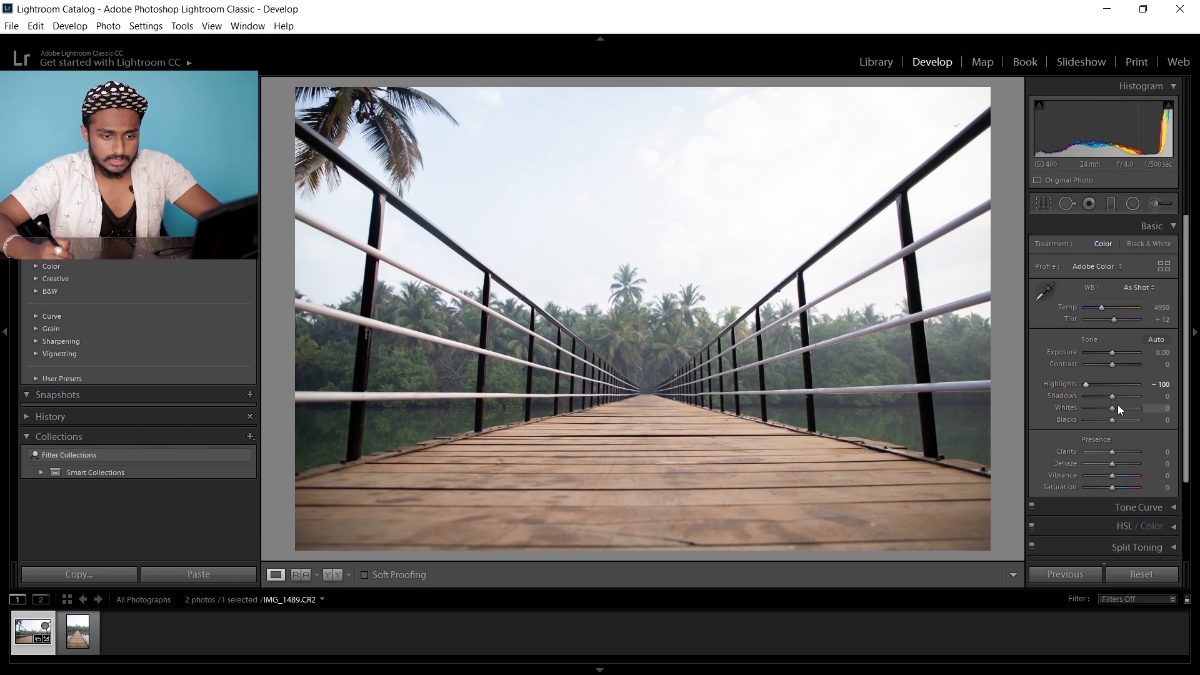
mouse_move(1098, 414)
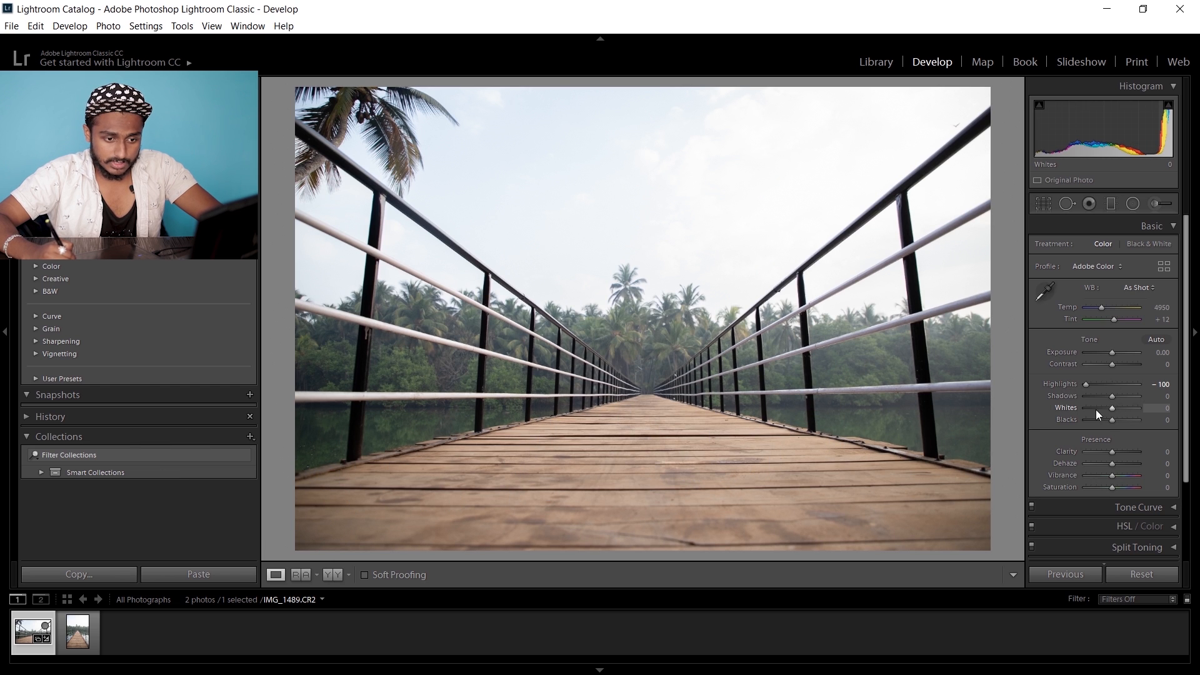
drag(1113, 396, 1087, 395)
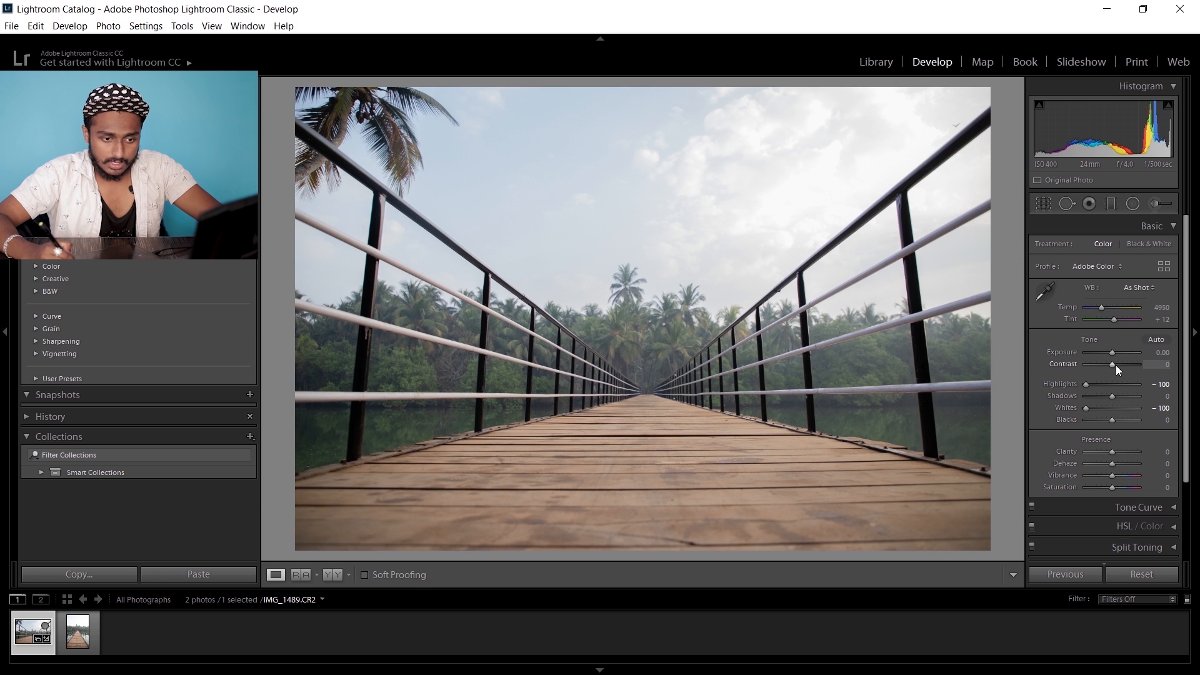
drag(1114, 364, 1140, 364)
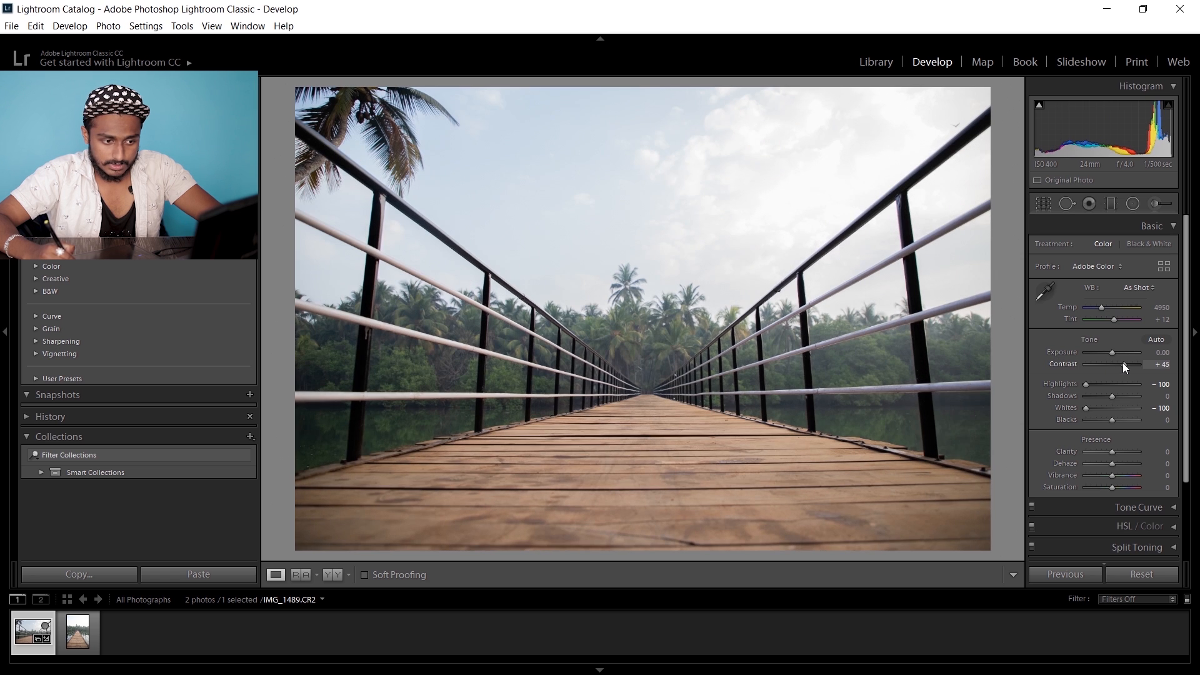
drag(1136, 373, 1125, 373)
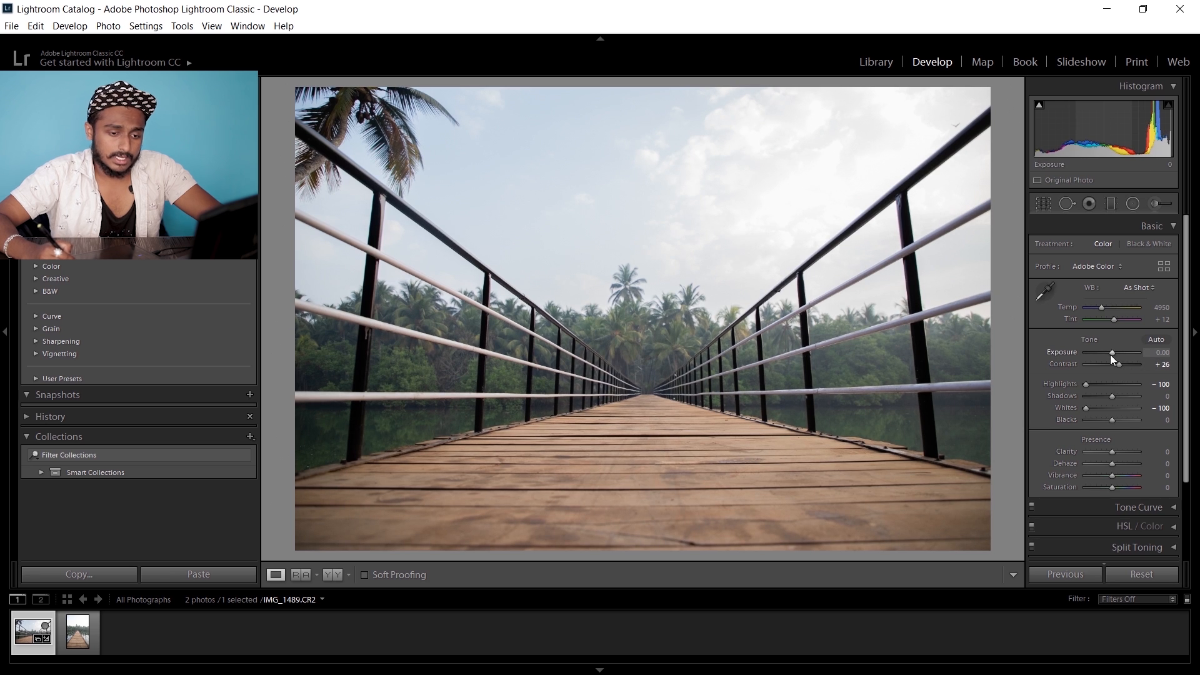
Lower Exposure to −1.19 and lift Shadows to +48 to brighten the trees and deck
drag(1112, 351, 1105, 352)
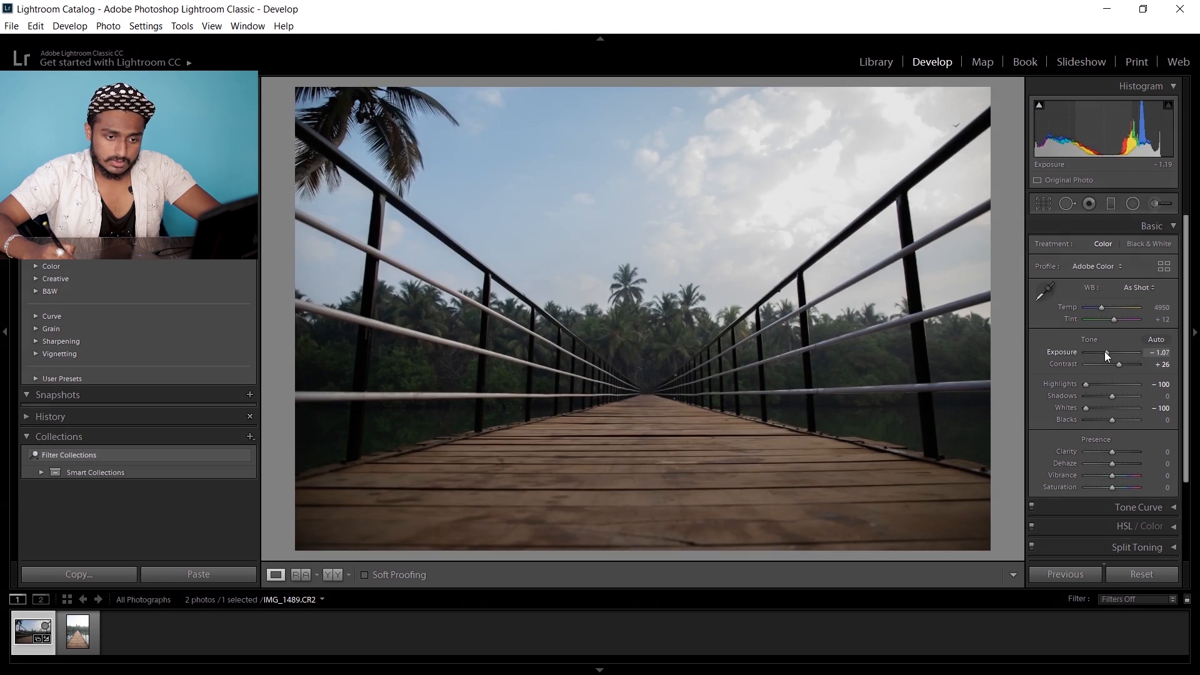
drag(1125, 352, 1105, 351)
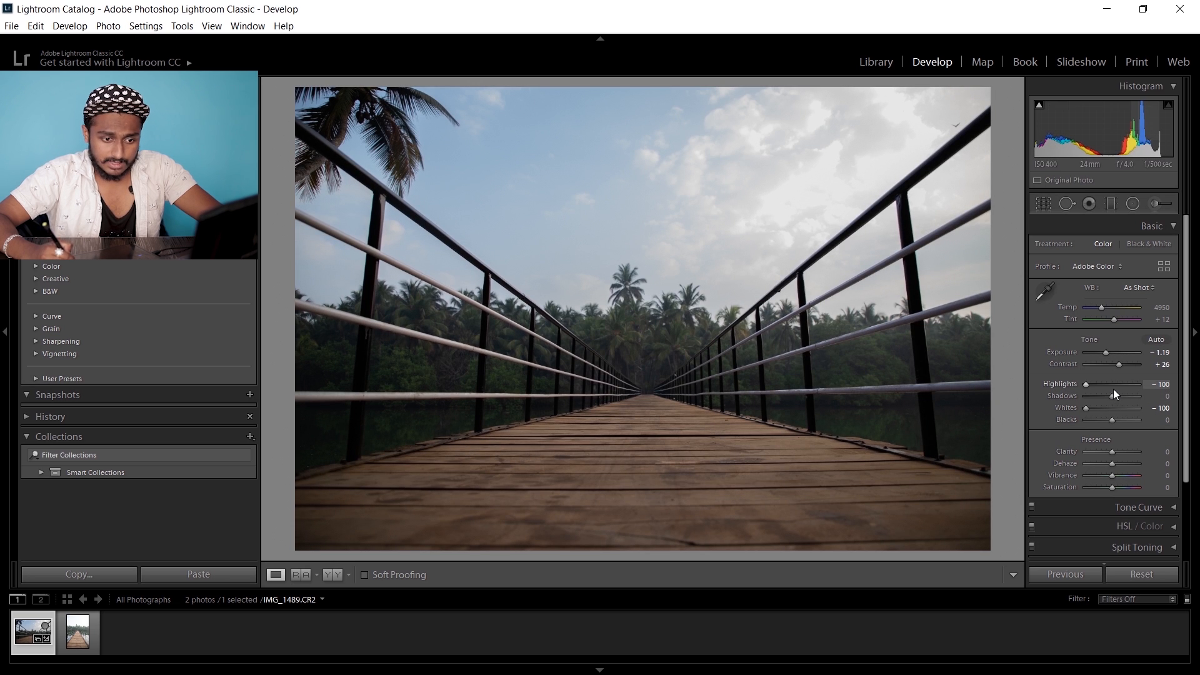
drag(1112, 395, 1127, 396)
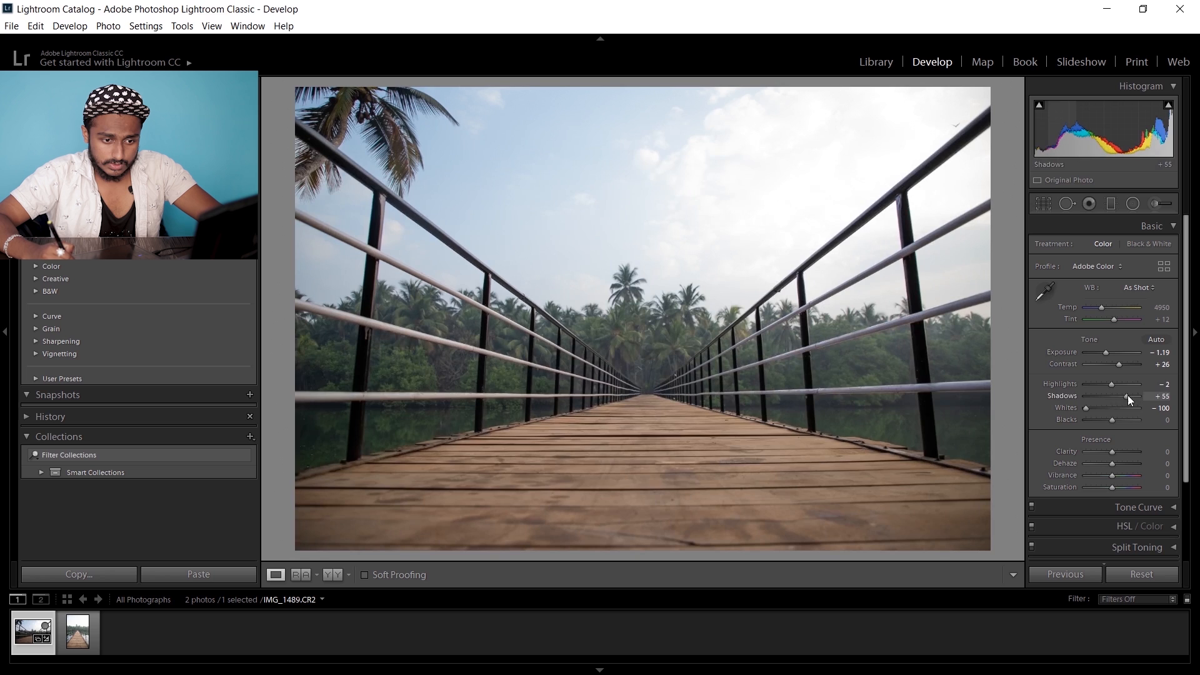
drag(1117, 383, 1086, 383)
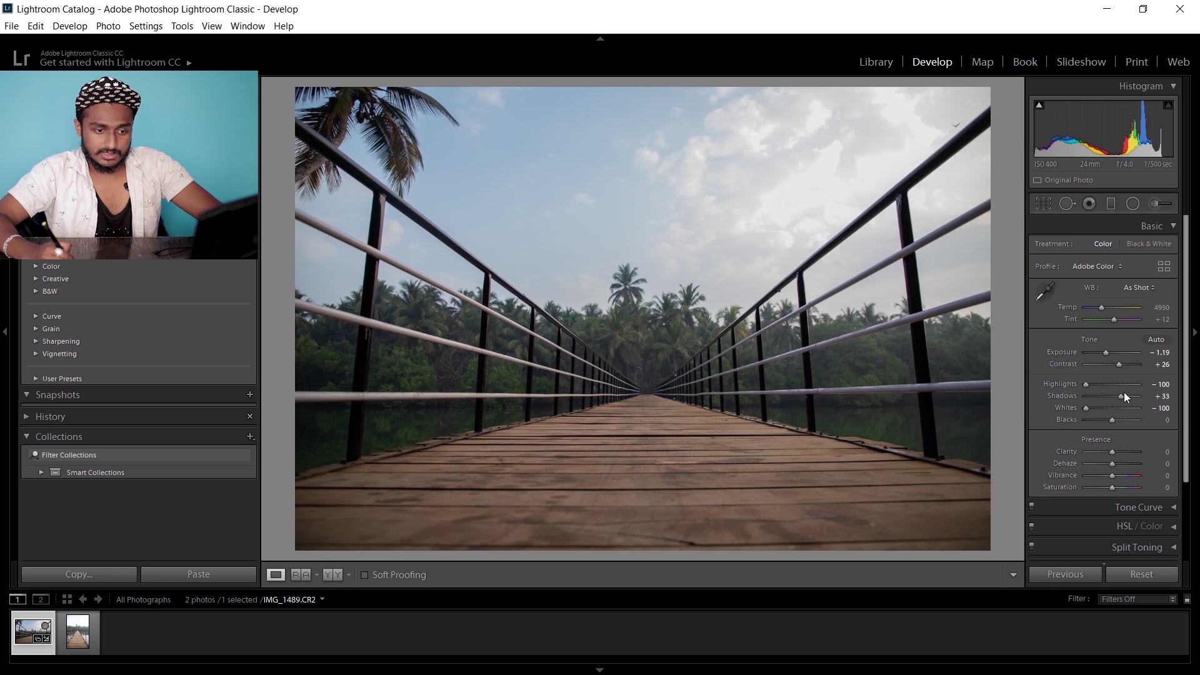
drag(1117, 396, 1140, 396)
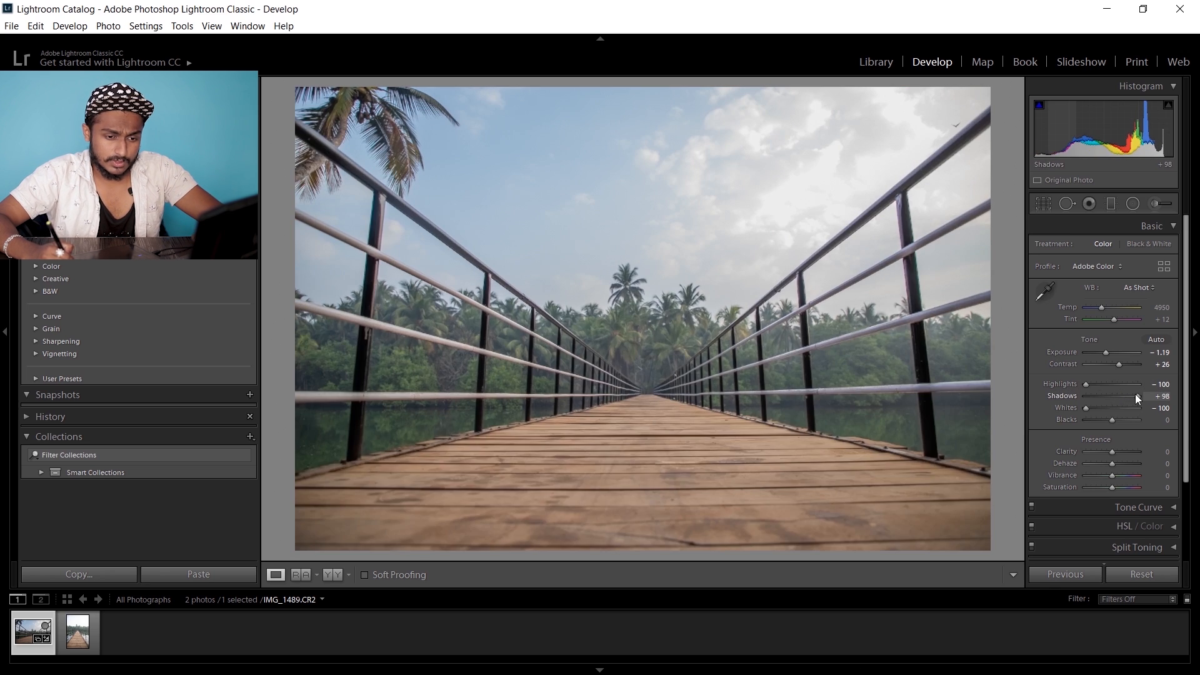
drag(1140, 396, 1125, 395)
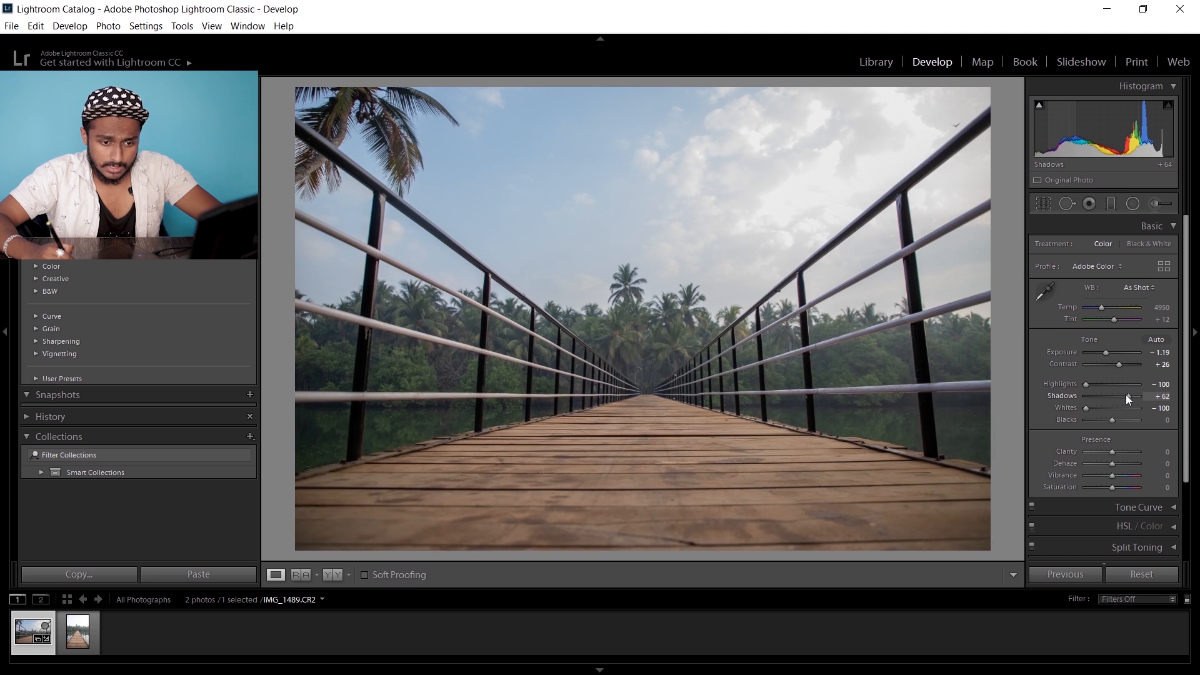
drag(1133, 395, 1125, 395)
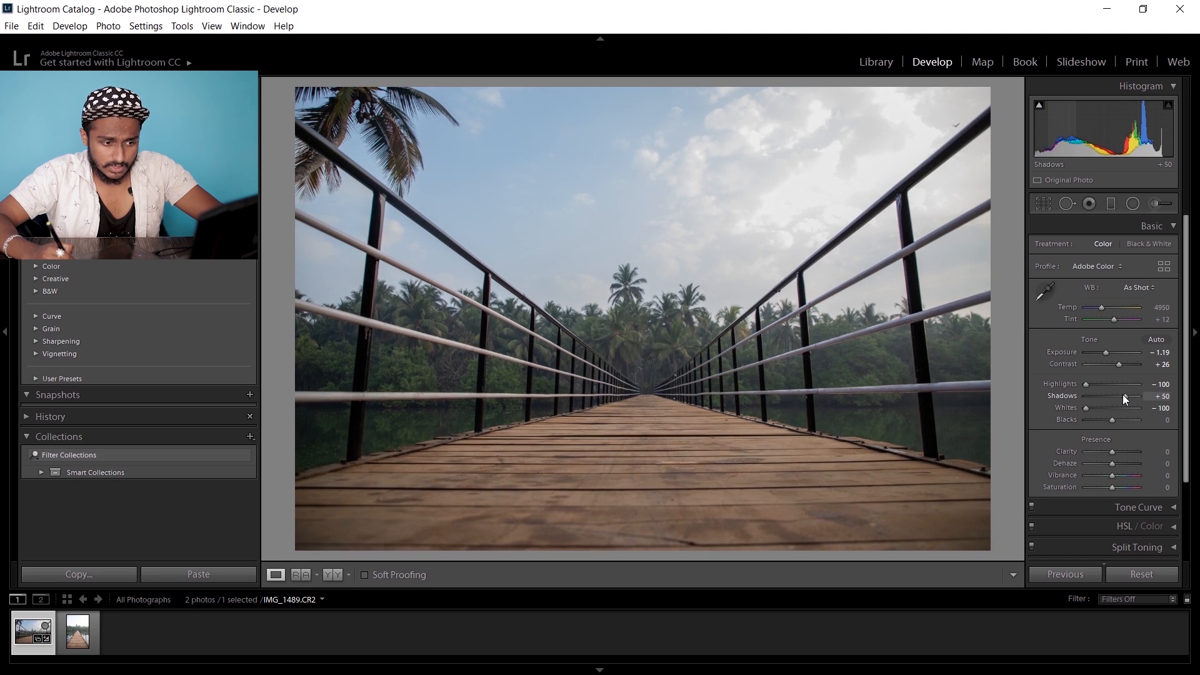
drag(1127, 395, 1125, 396)
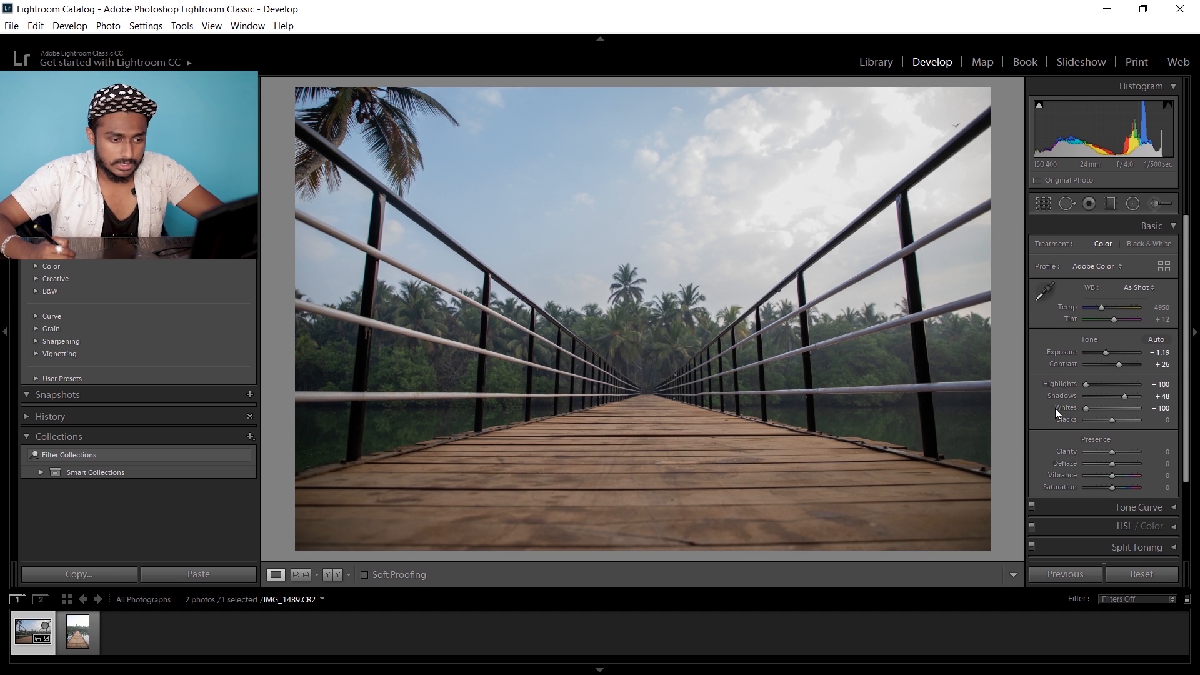
Add Clarity +24 and Dehaze +19, then collapse the Basic panel
drag(1114, 451, 1139, 451)
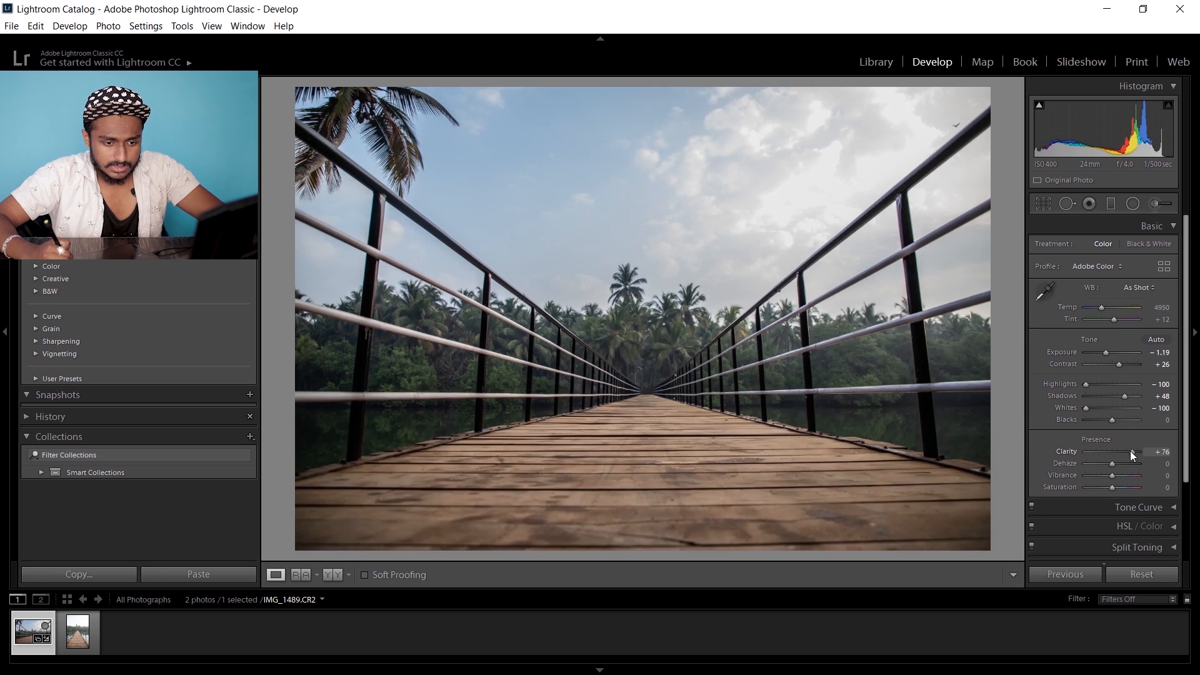
drag(1136, 452, 1115, 452)
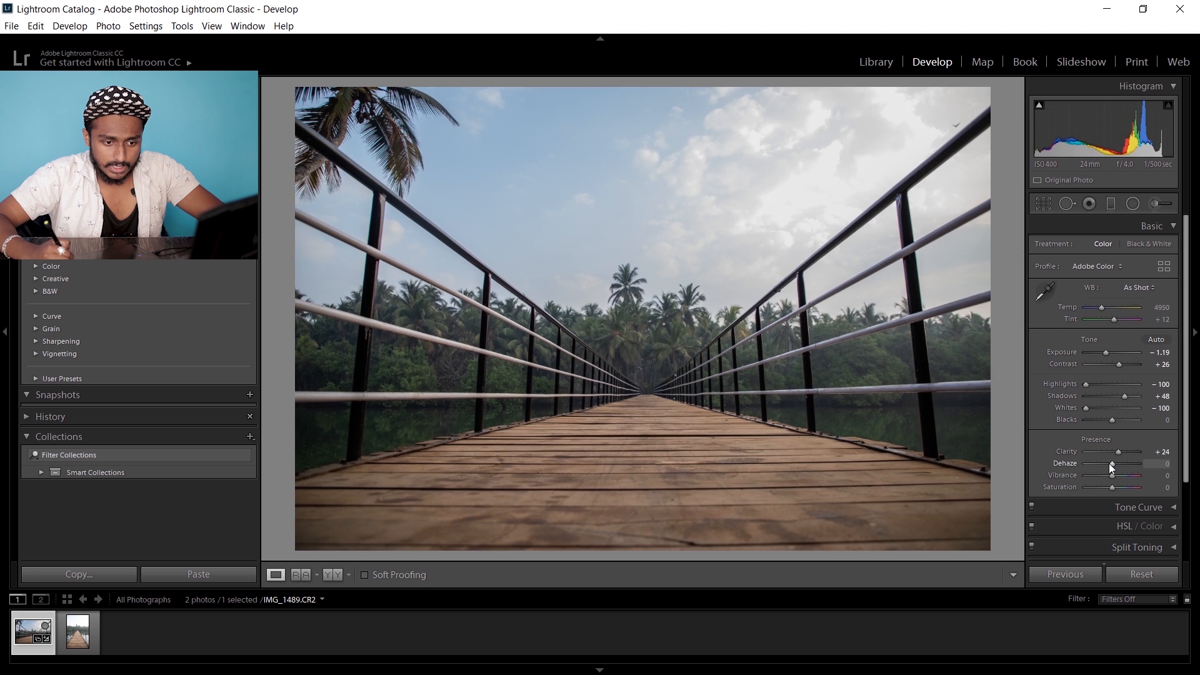
drag(1112, 463, 1125, 463)
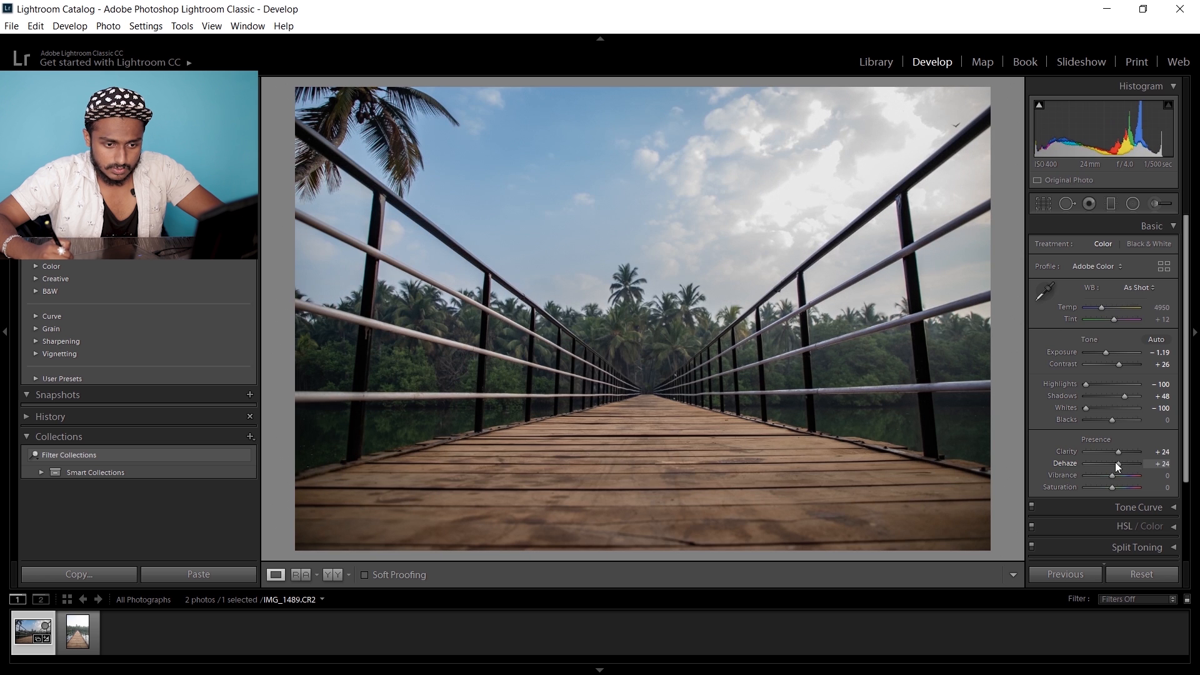
drag(1129, 463, 1121, 463)
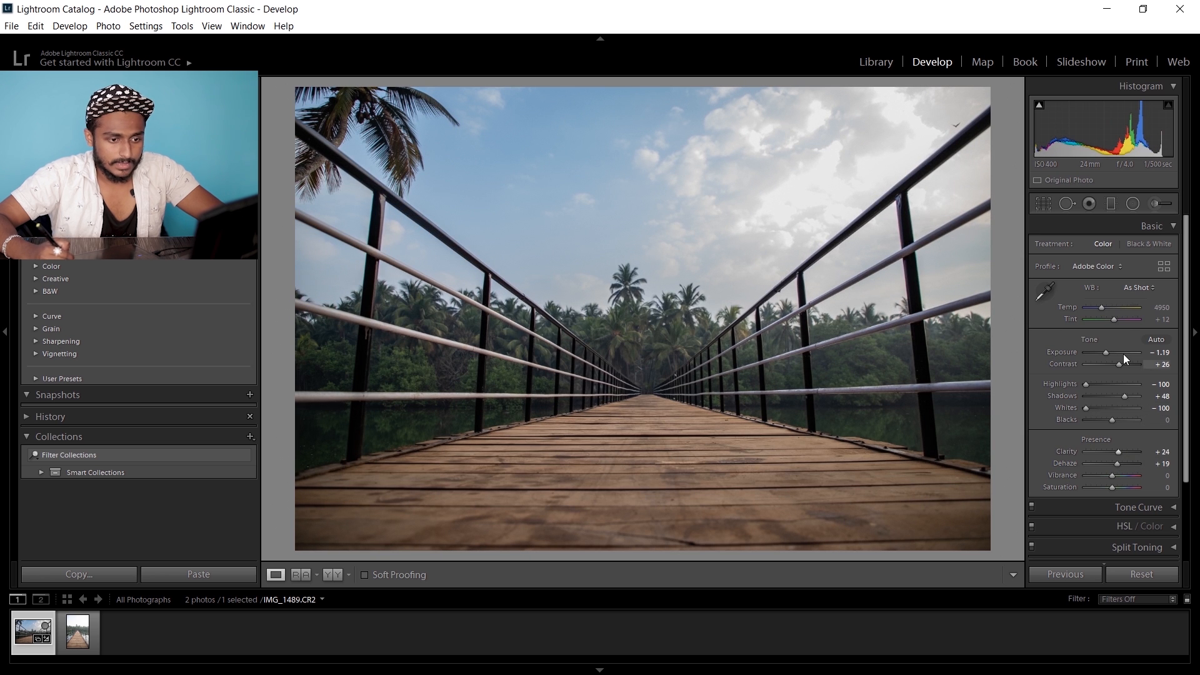
click(1162, 226)
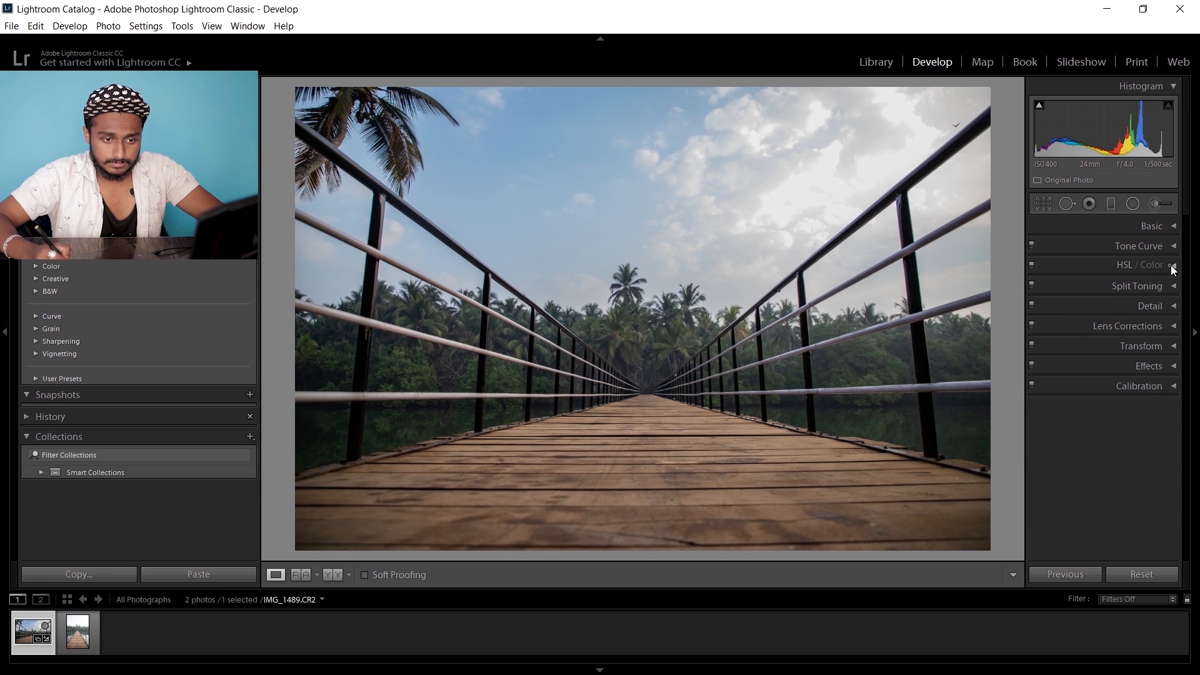
Set HSL Luminance to Red +20, Orange +20, Aqua −38 and Blue −44
click(1141, 265)
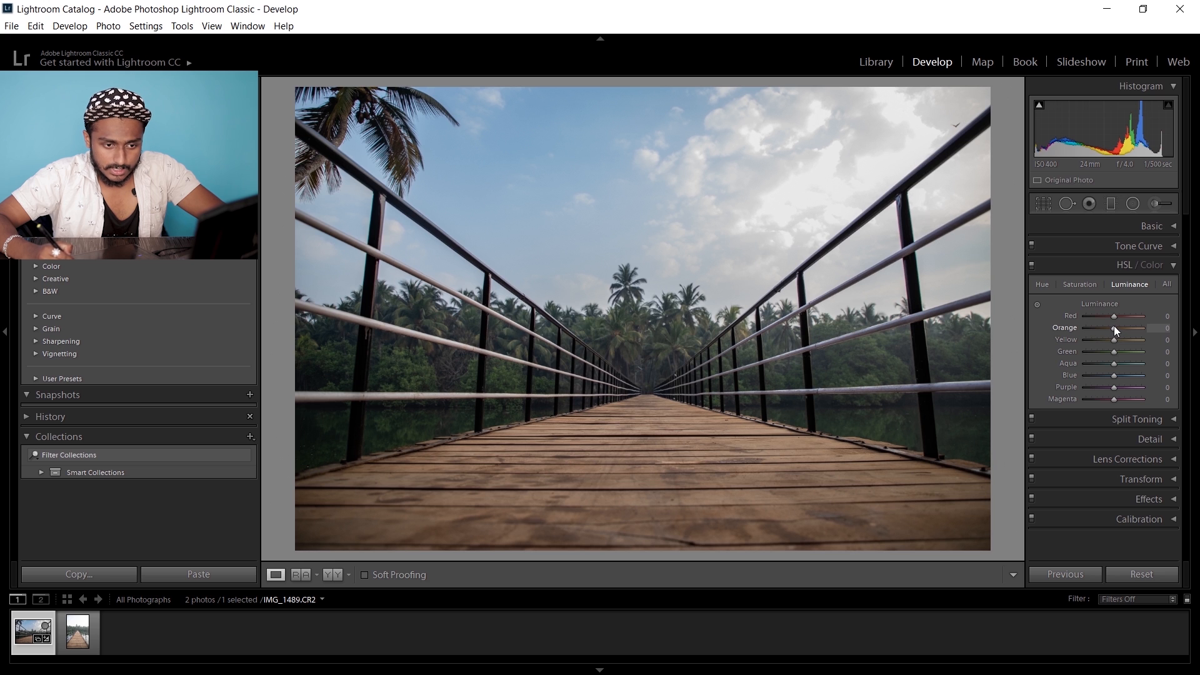
drag(1114, 316, 1132, 316)
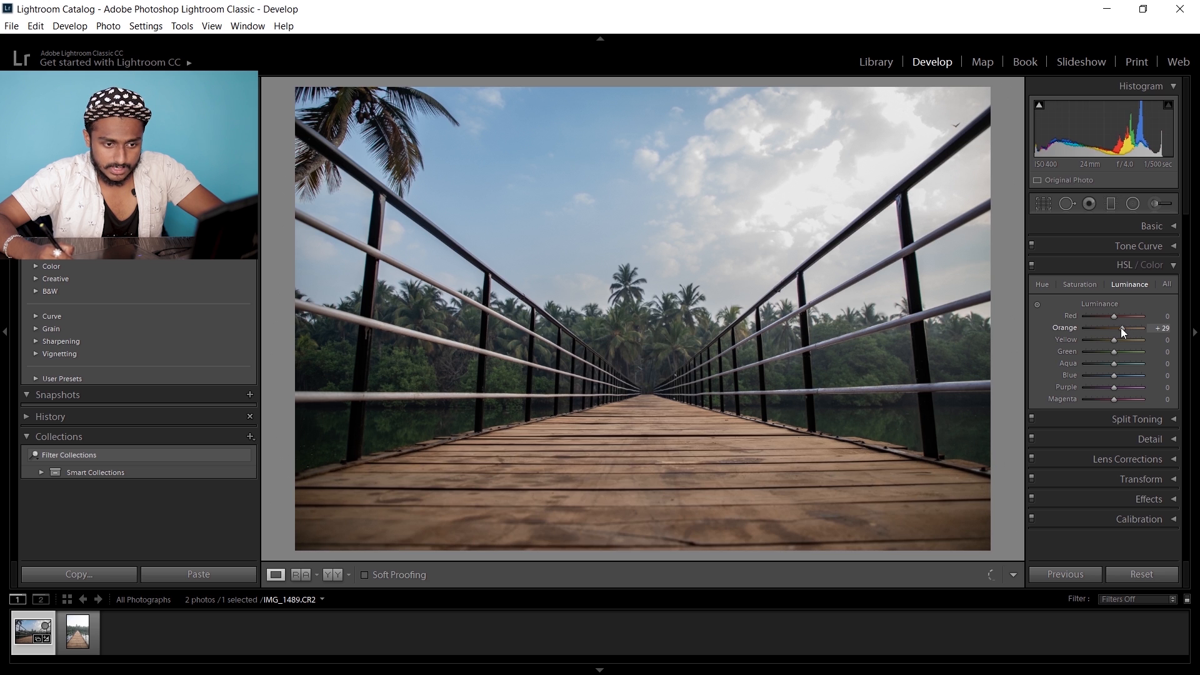
drag(1121, 327, 1114, 328)
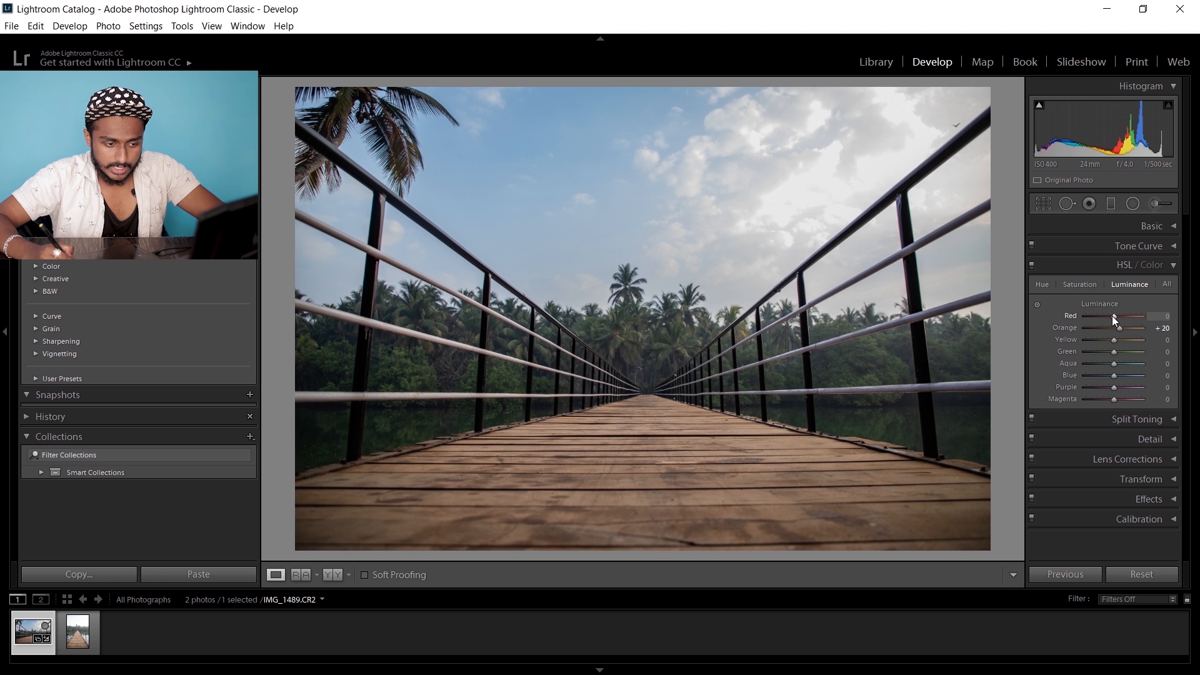
drag(1114, 315, 1123, 315)
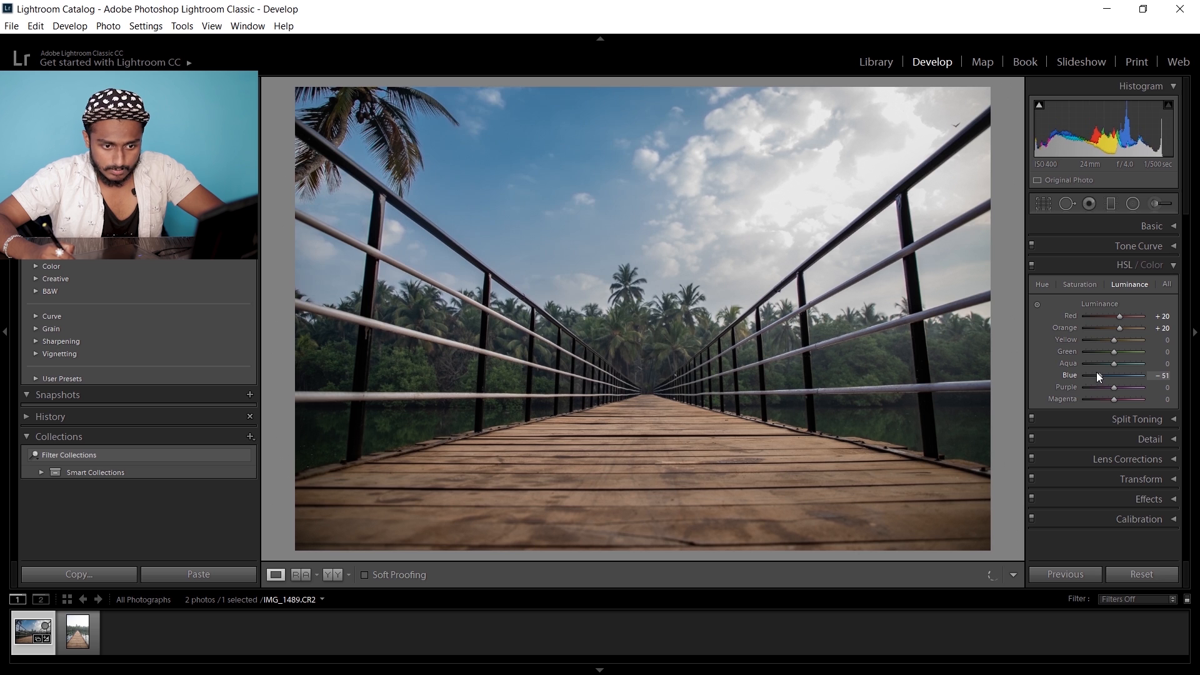
drag(1131, 375, 1135, 375)
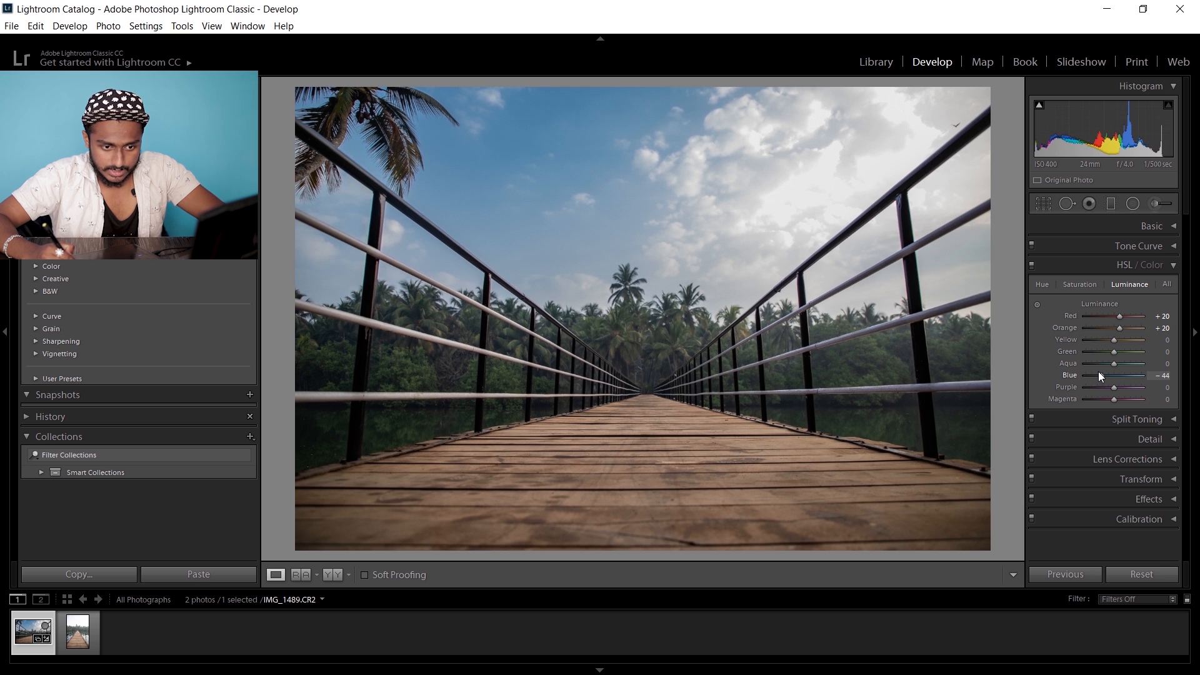
drag(1128, 364, 1099, 364)
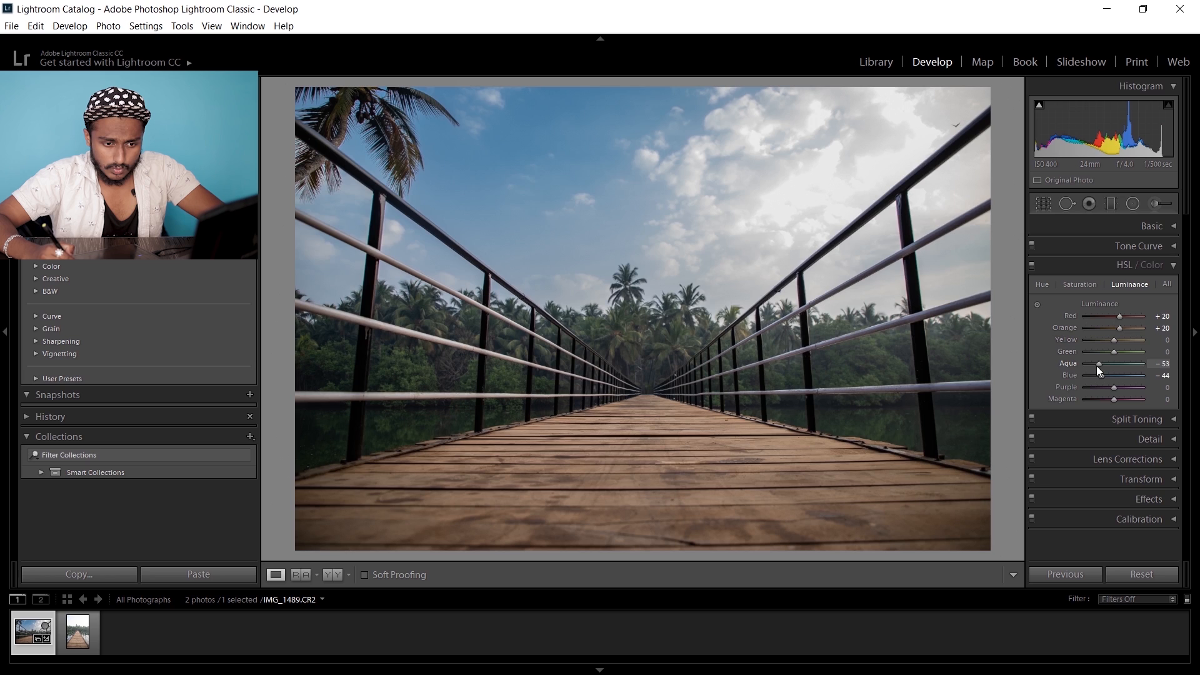
drag(1100, 364, 1108, 364)
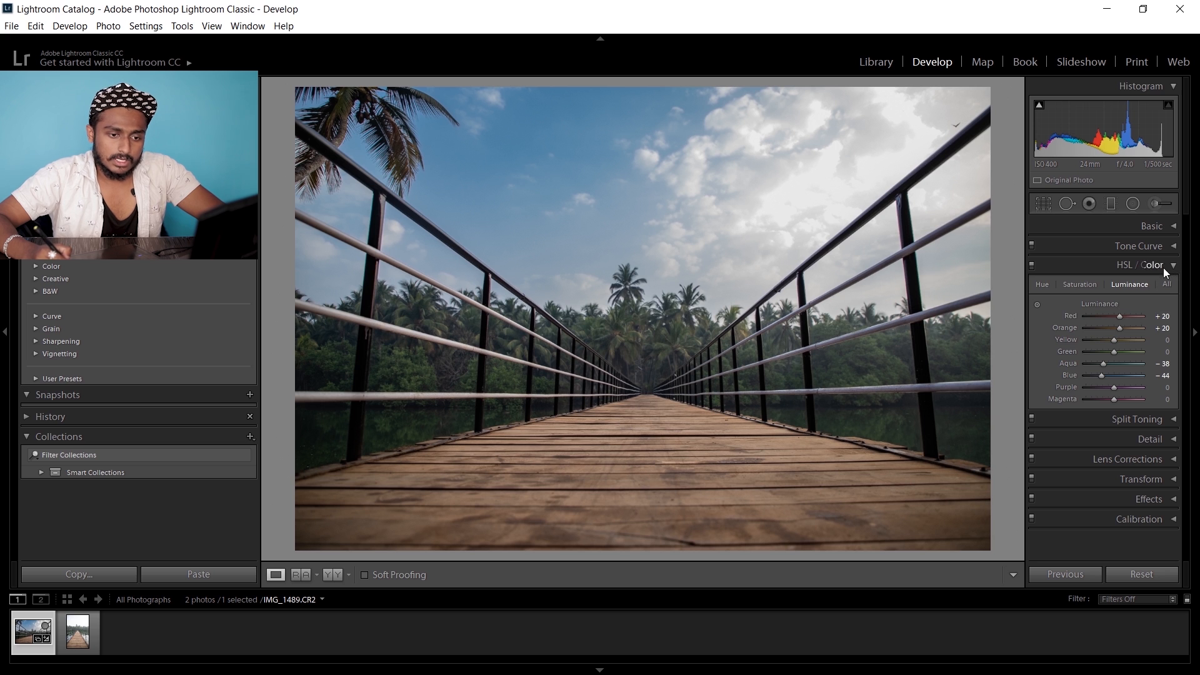
Set HSL Saturation to Red +27, Orange +40, Green −20, Aqua −27 and Blue −36
click(1079, 284)
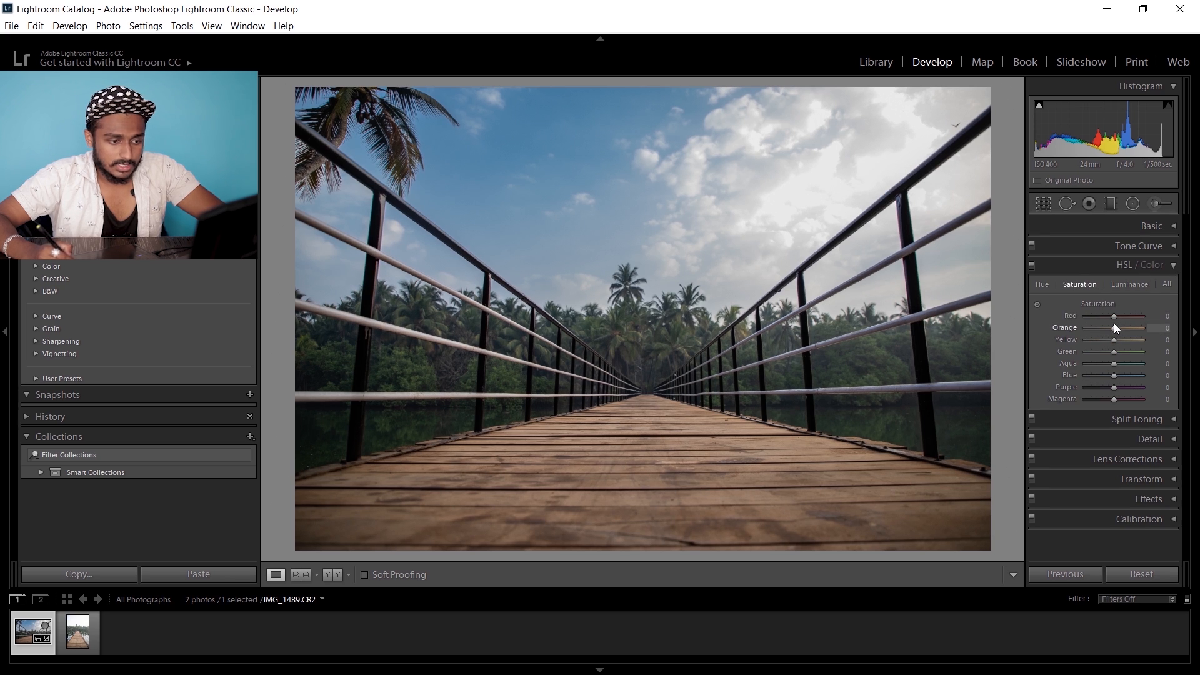
drag(1115, 326, 1140, 327)
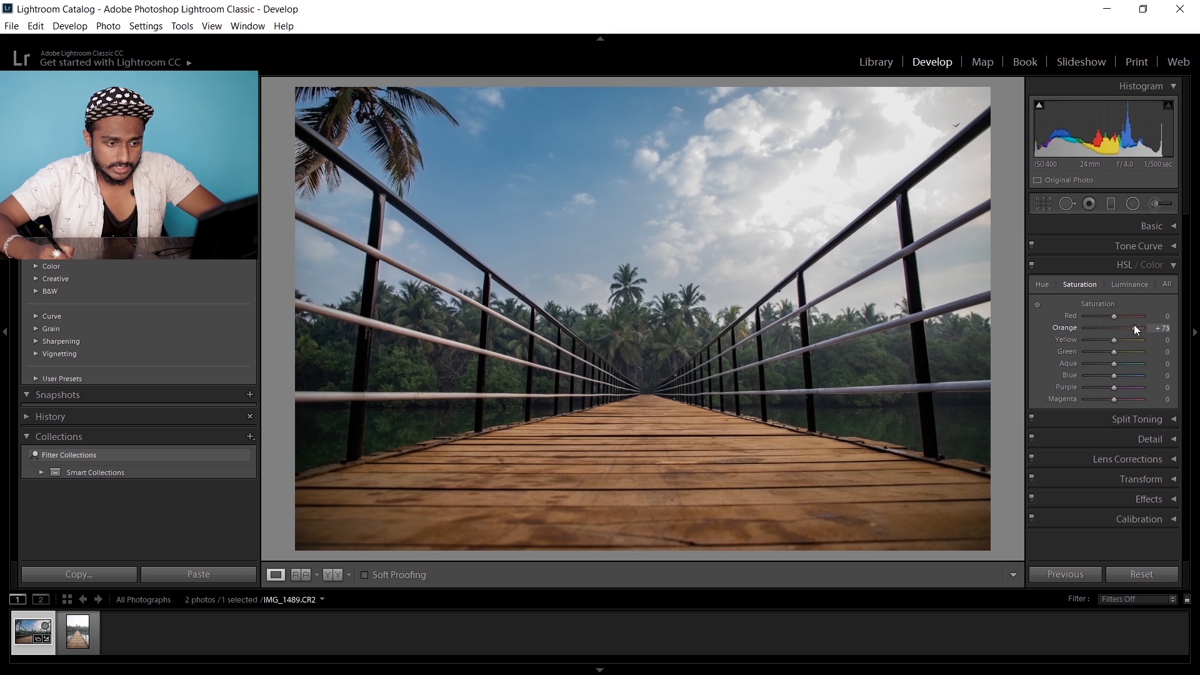
drag(1136, 327, 1124, 328)
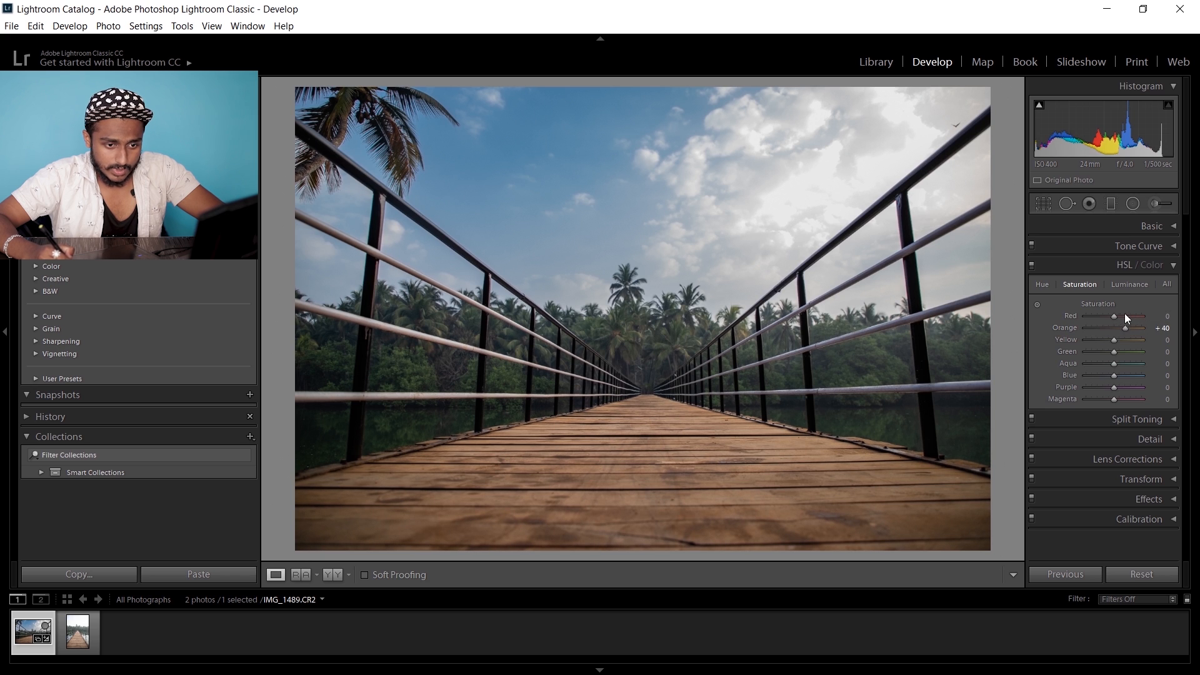
drag(1108, 315, 1122, 315)
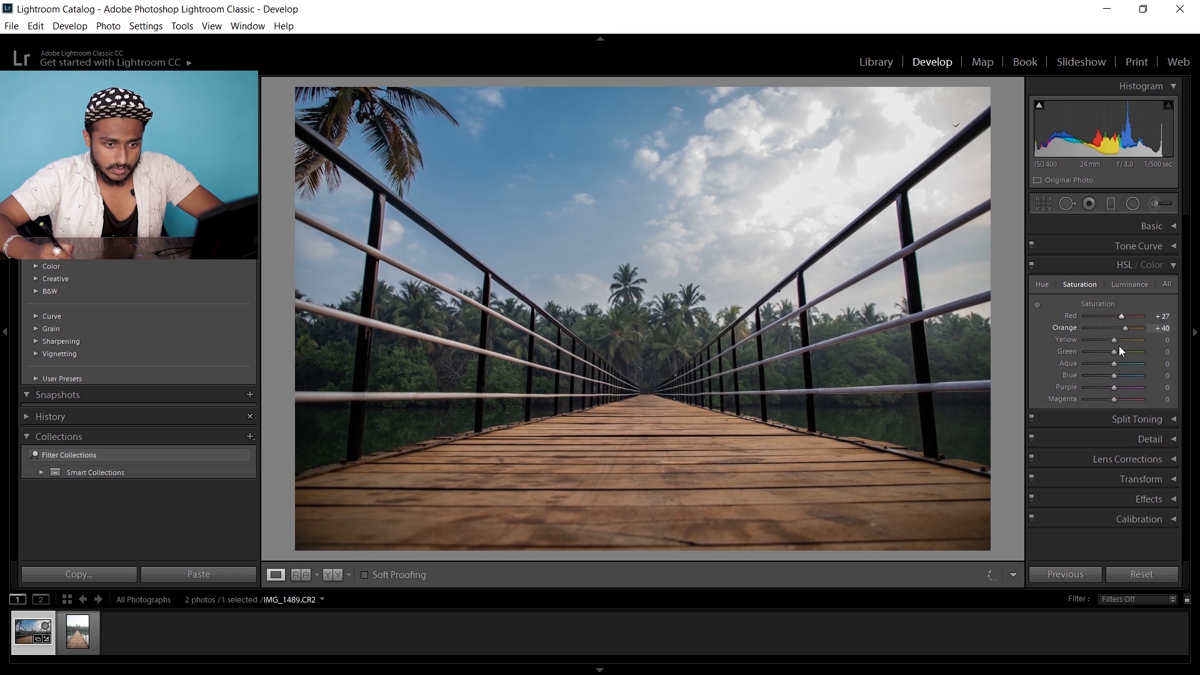
drag(1114, 351, 1095, 352)
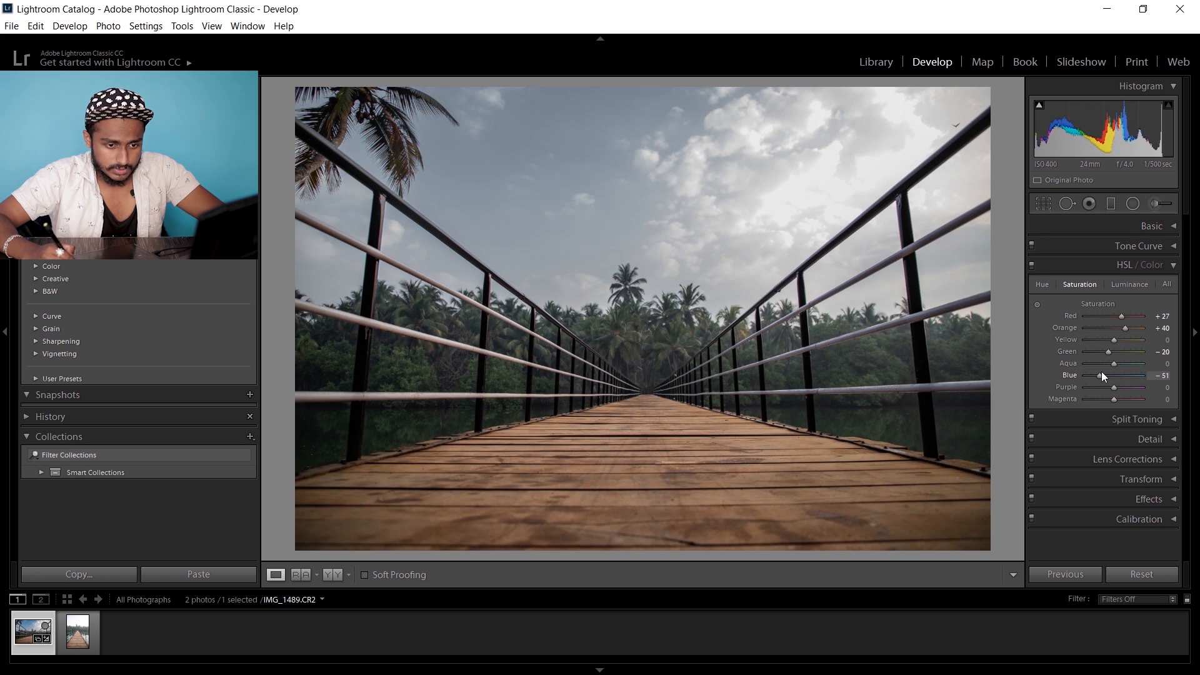
drag(1100, 375, 1124, 375)
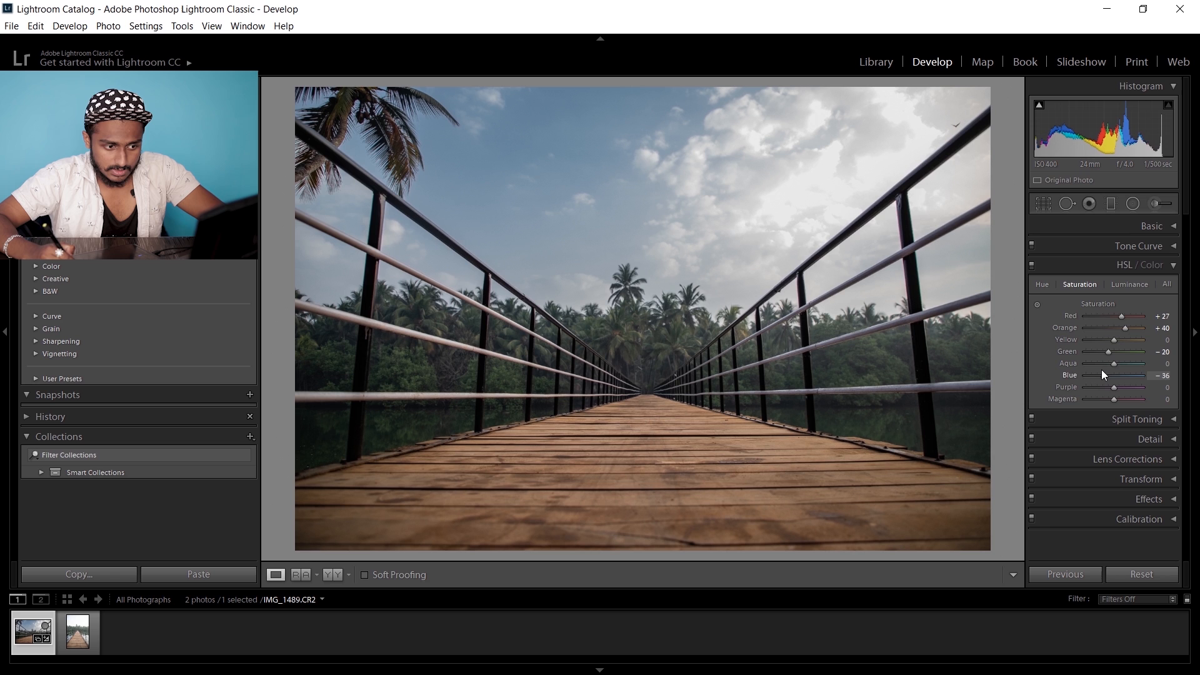
drag(1117, 363, 1105, 364)
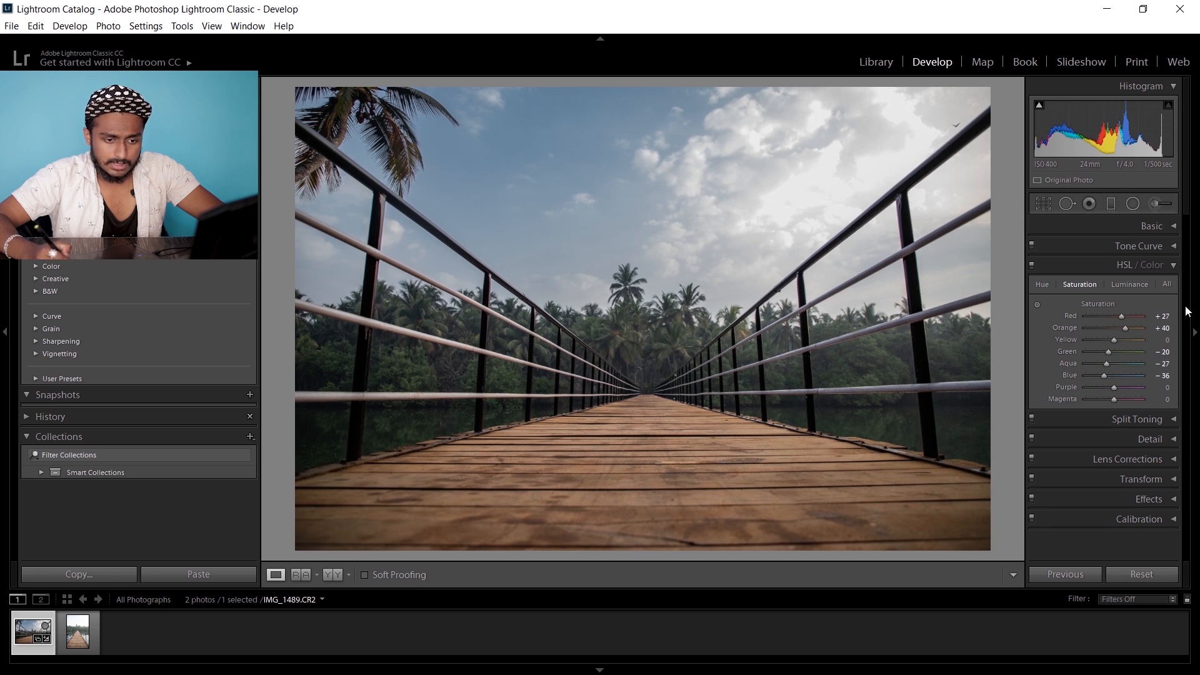
Shift HSL Hue to Red +22, Orange +20 and Blue about −20, then collapse HSL/Color
click(1042, 284)
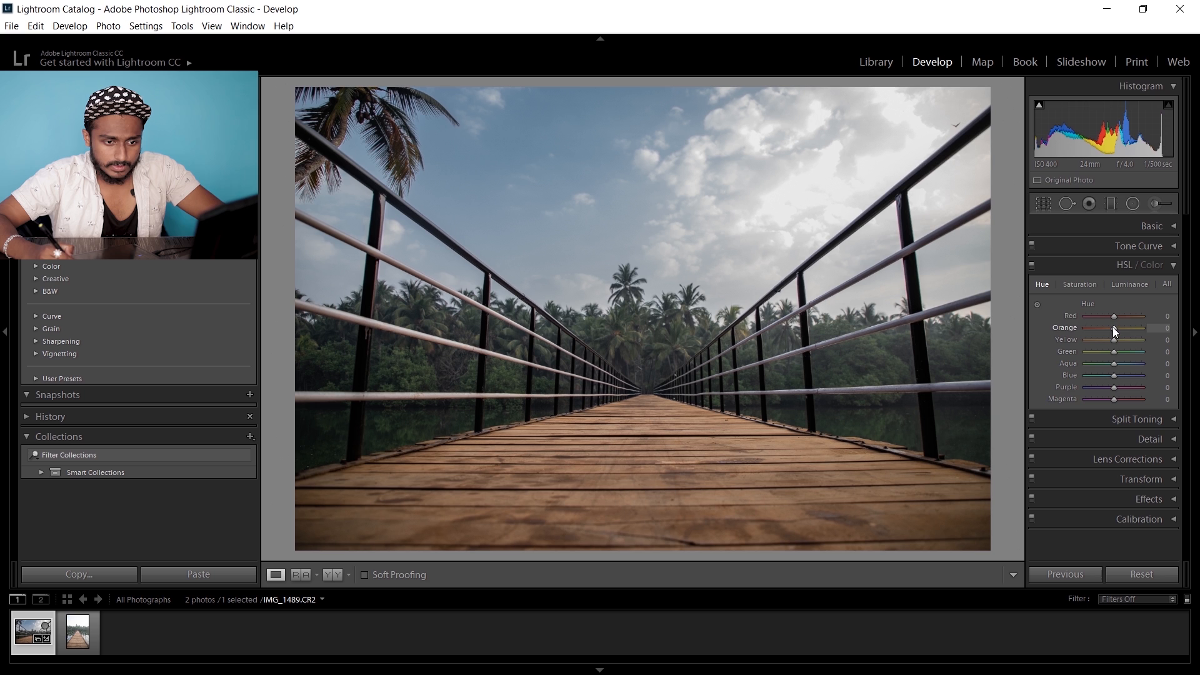
drag(1112, 315, 1121, 315)
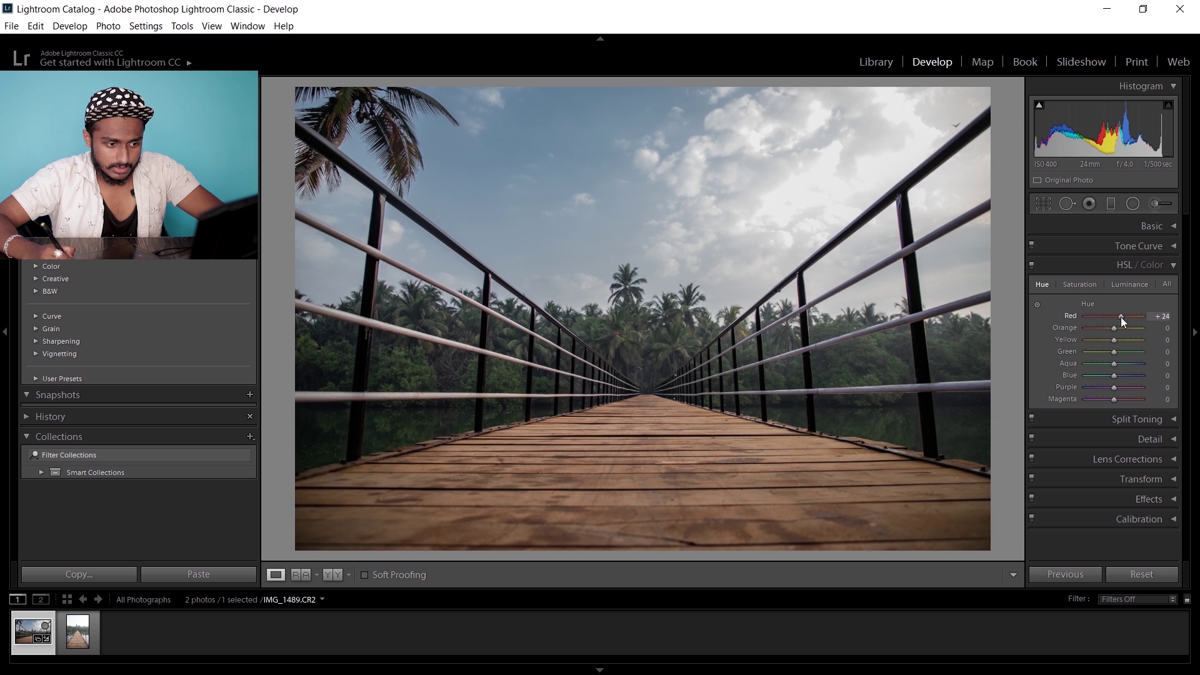
drag(1120, 319, 1128, 319)
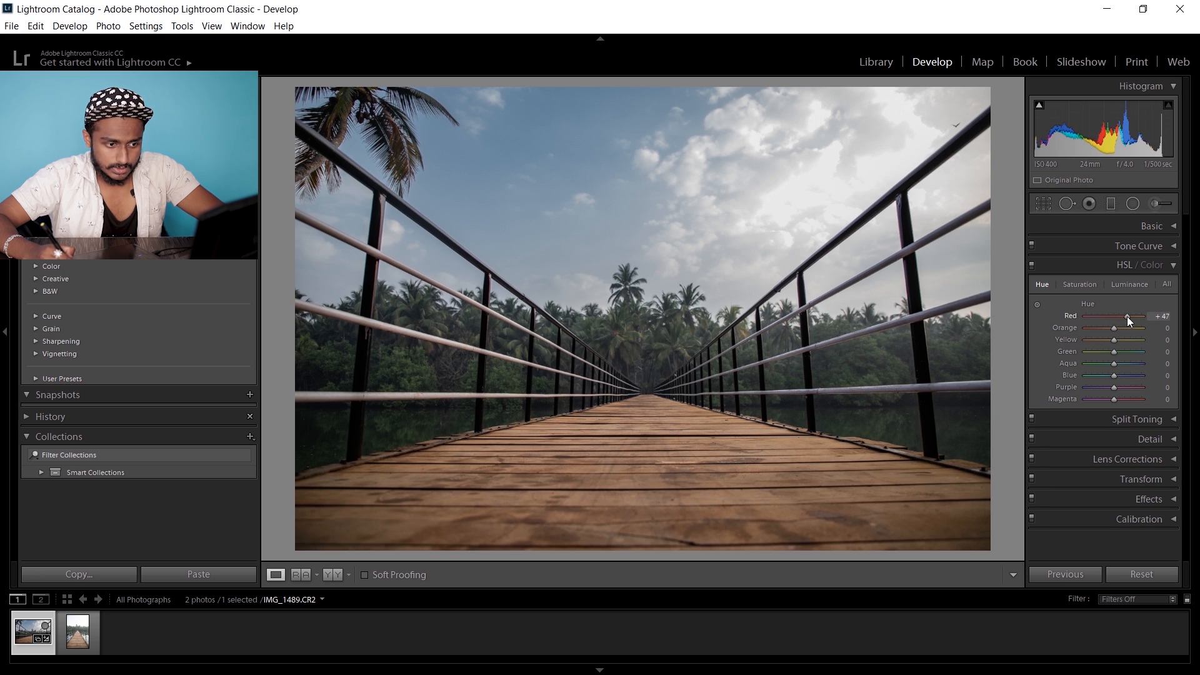
drag(1126, 317, 1100, 317)
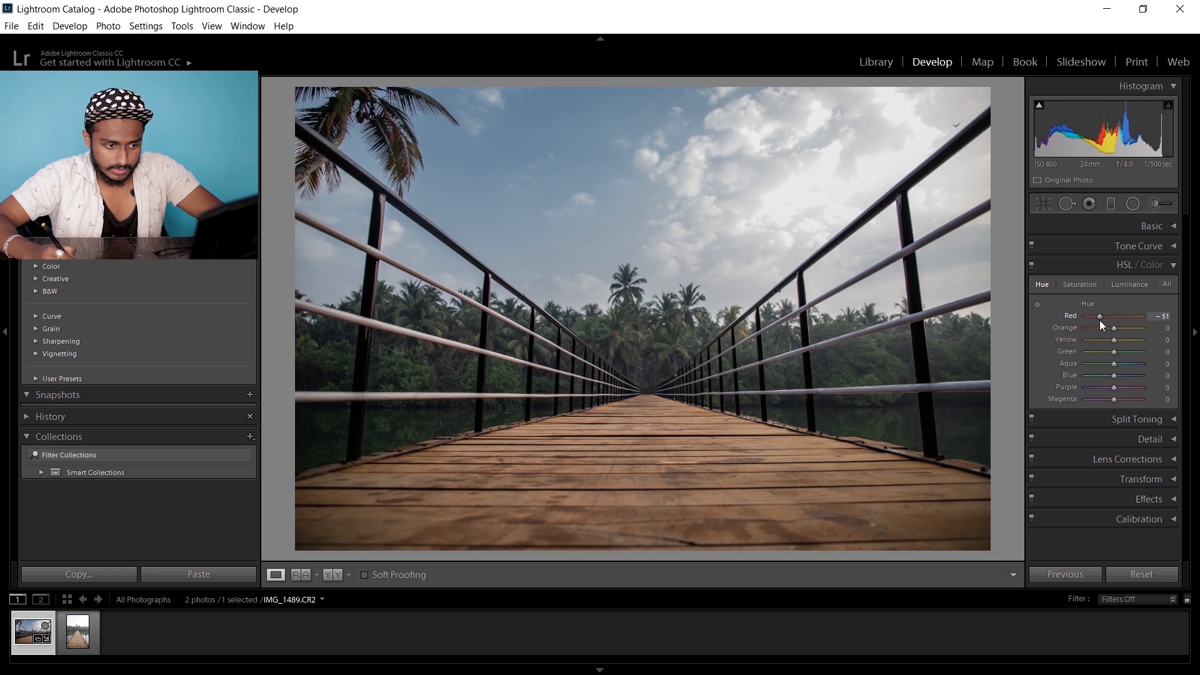
drag(1102, 315, 1138, 314)
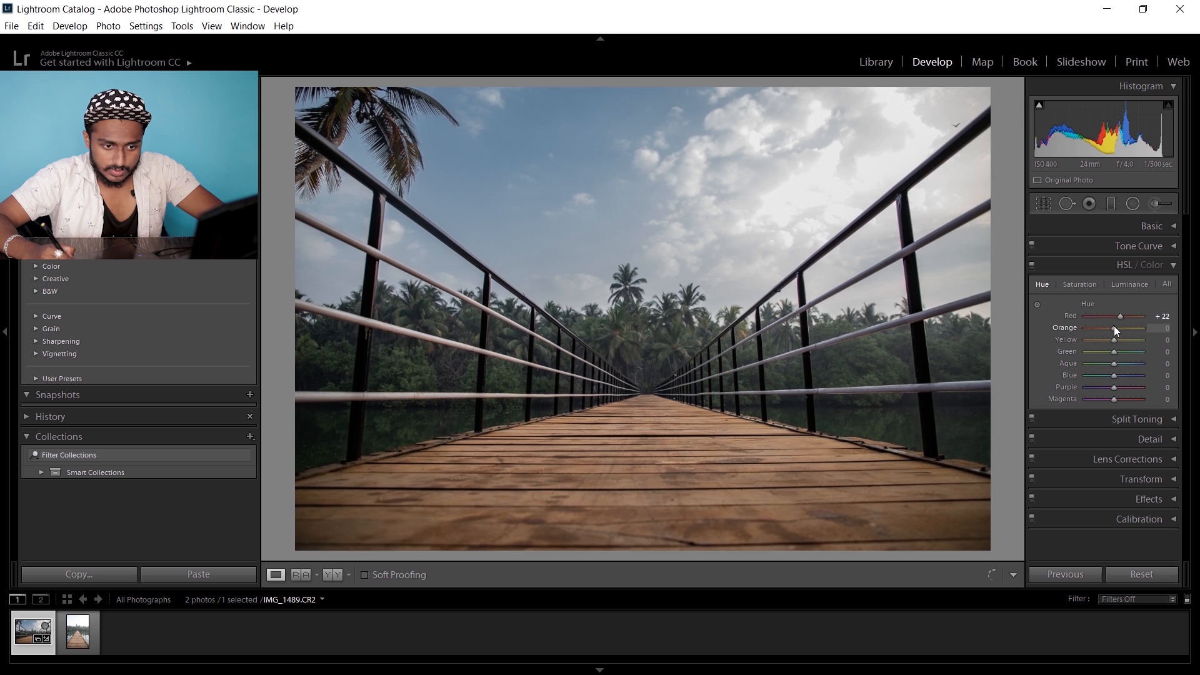
drag(1114, 336, 1121, 336)
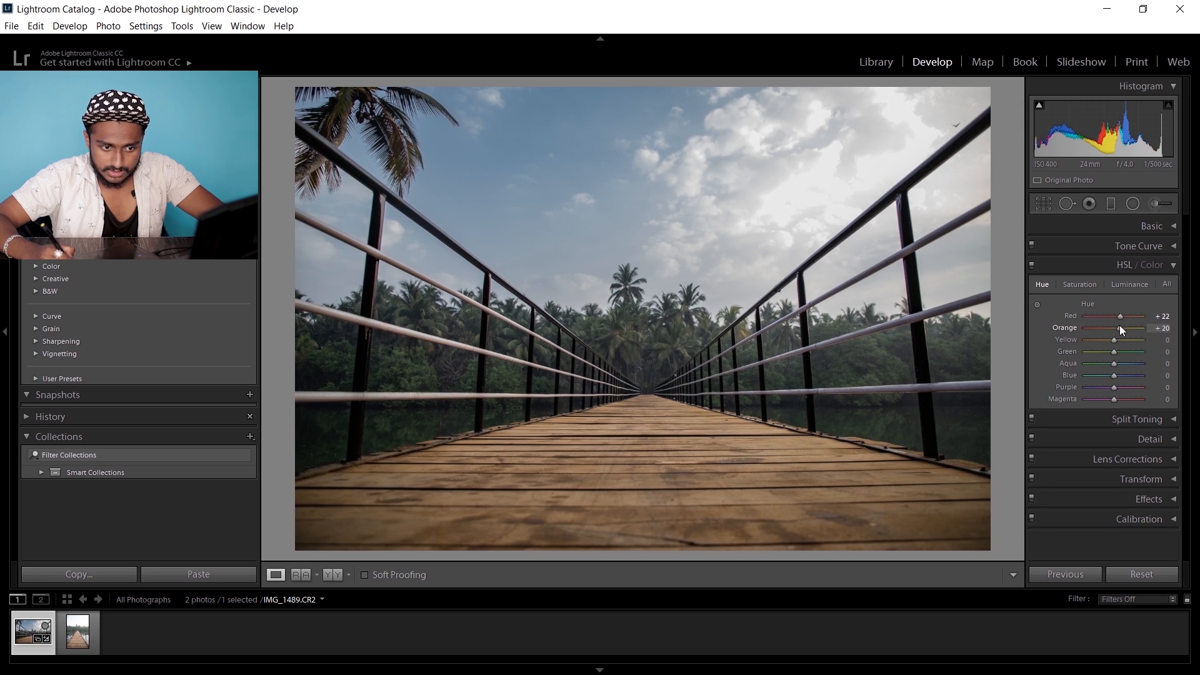
mouse_move(1138, 320)
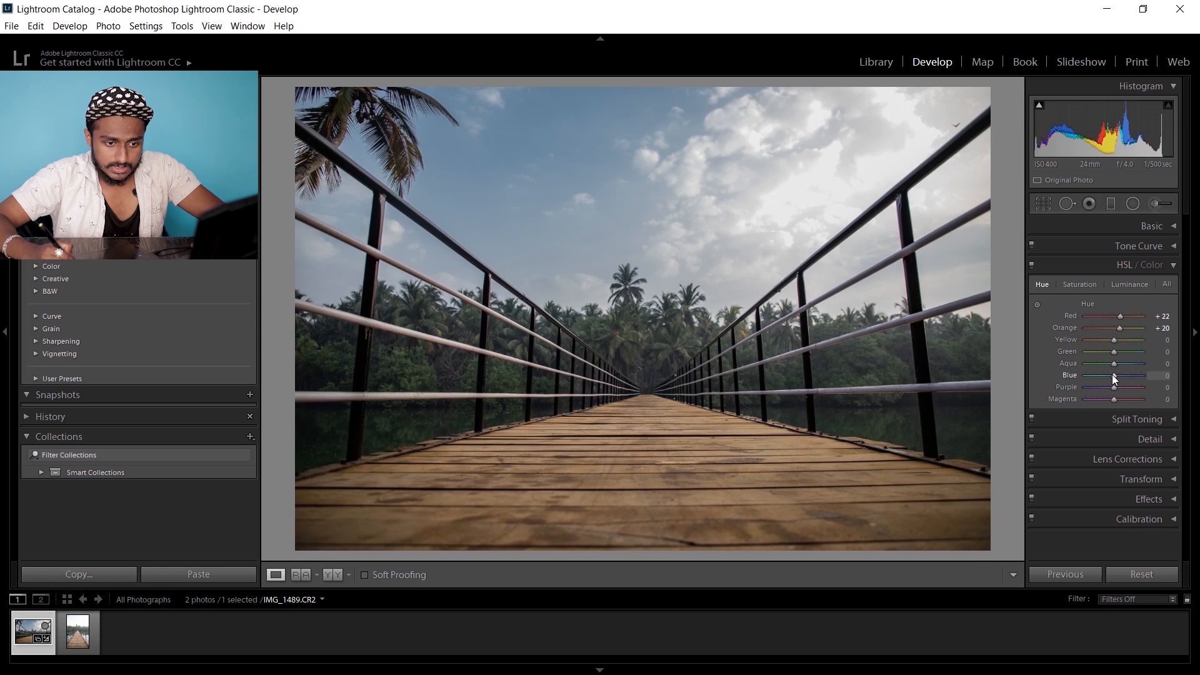
drag(1114, 376, 1107, 375)
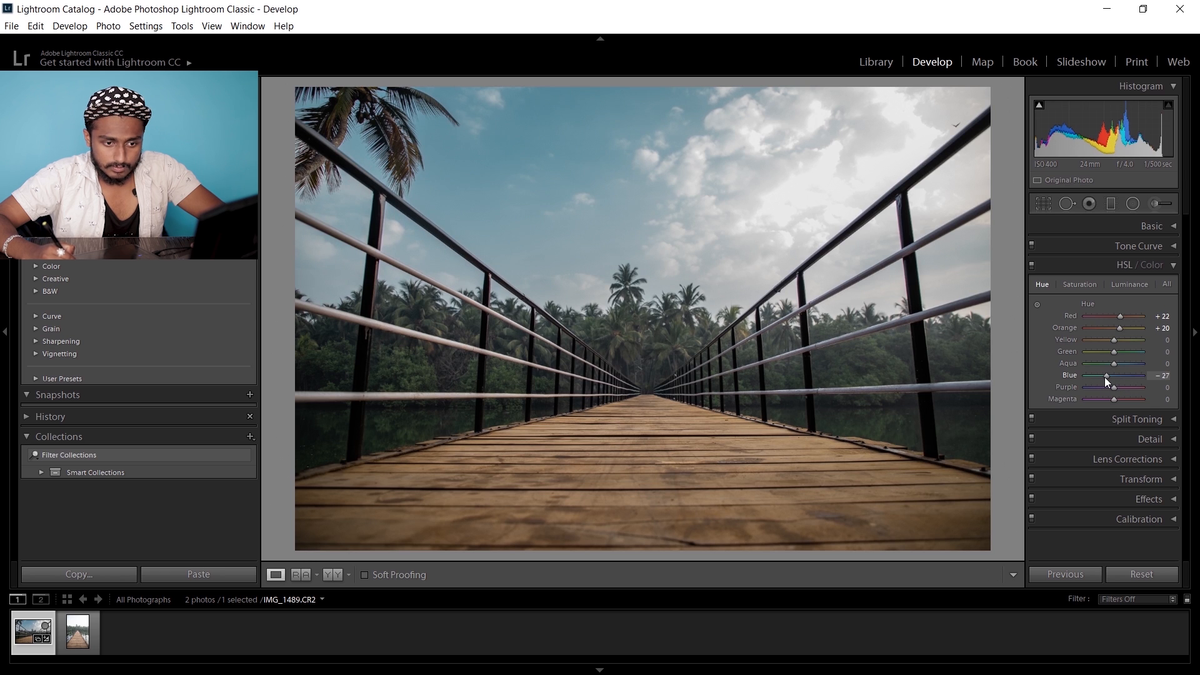
drag(1105, 375, 1110, 375)
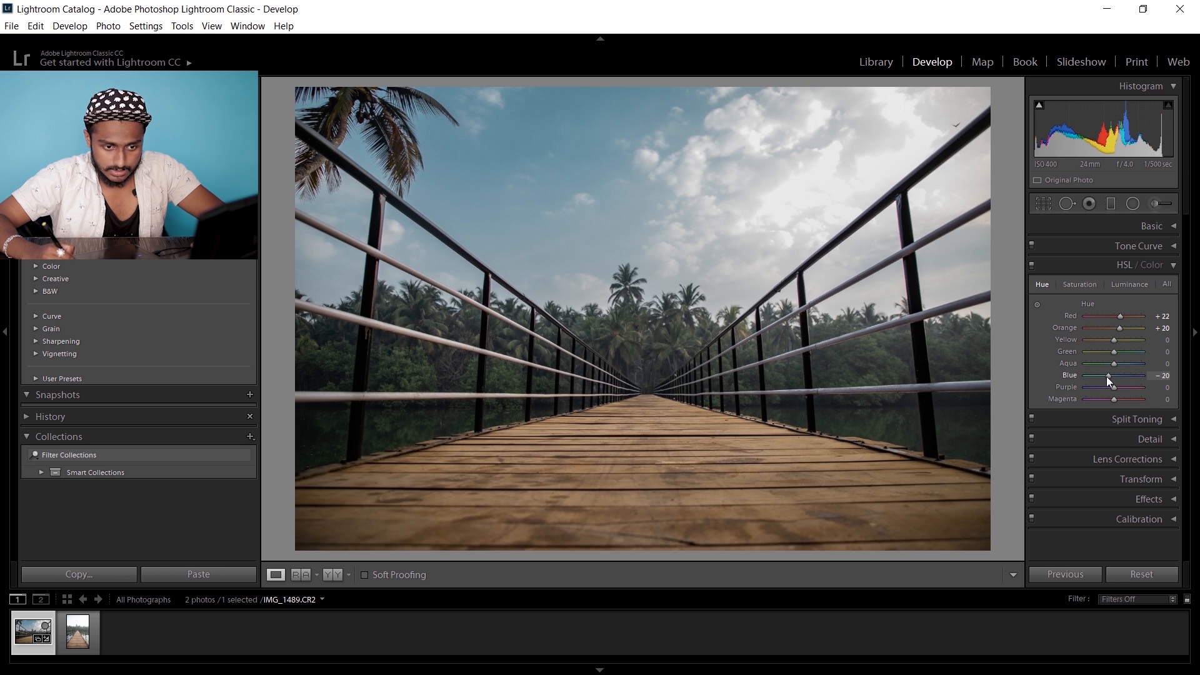
click(1138, 264)
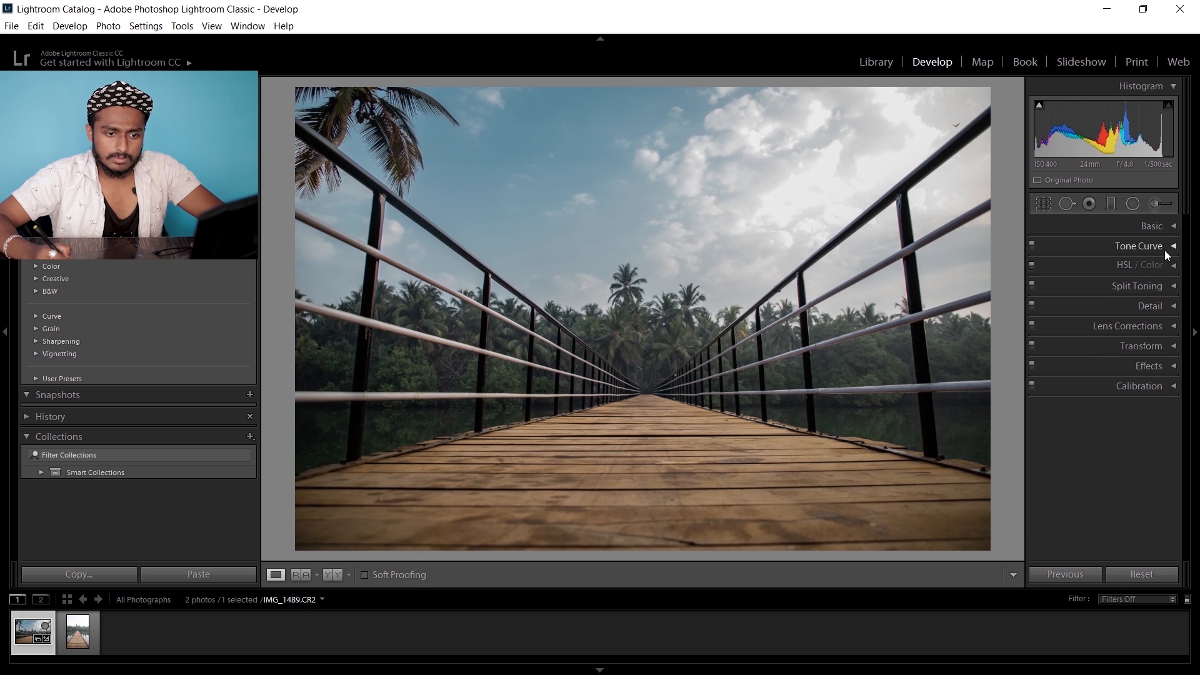
Pull the tone curve midpoint down and lift the black point to about 8.6%
click(1138, 247)
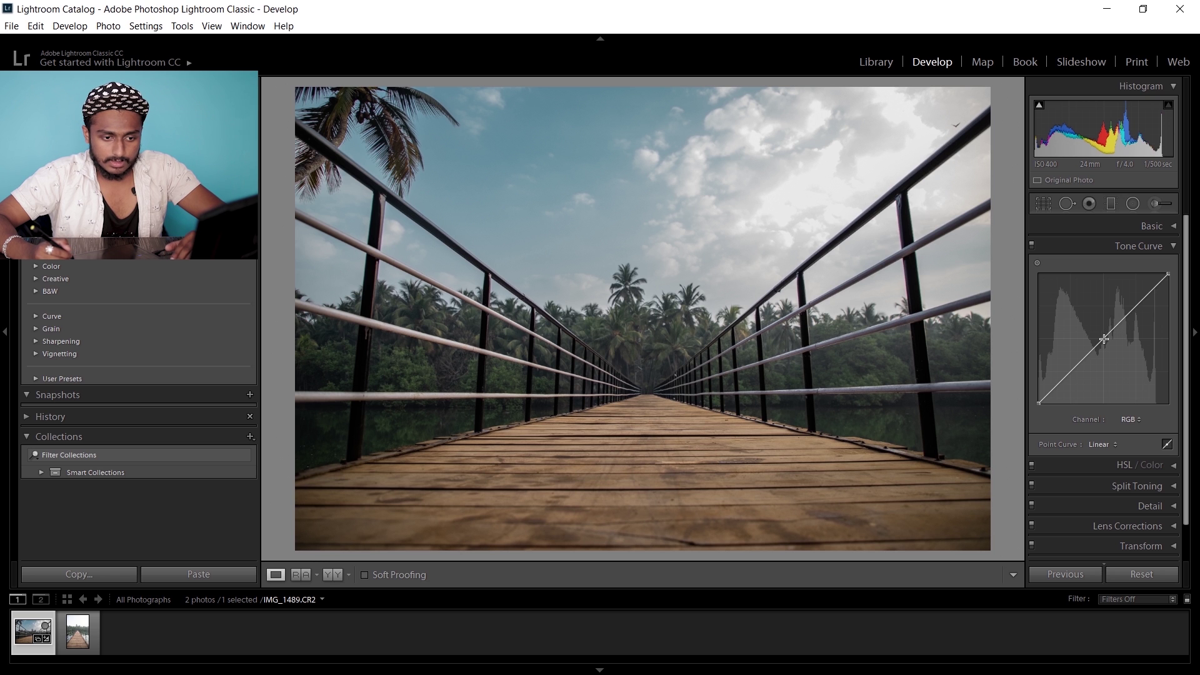
drag(1104, 339, 1111, 349)
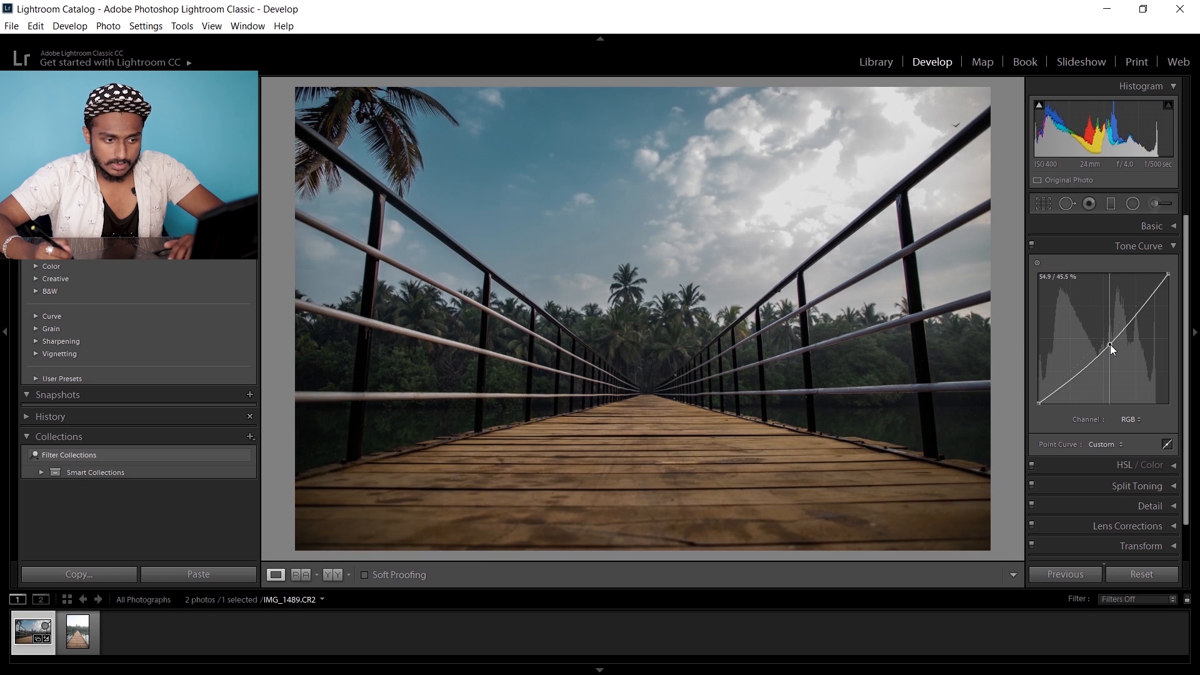
drag(1111, 349, 1107, 345)
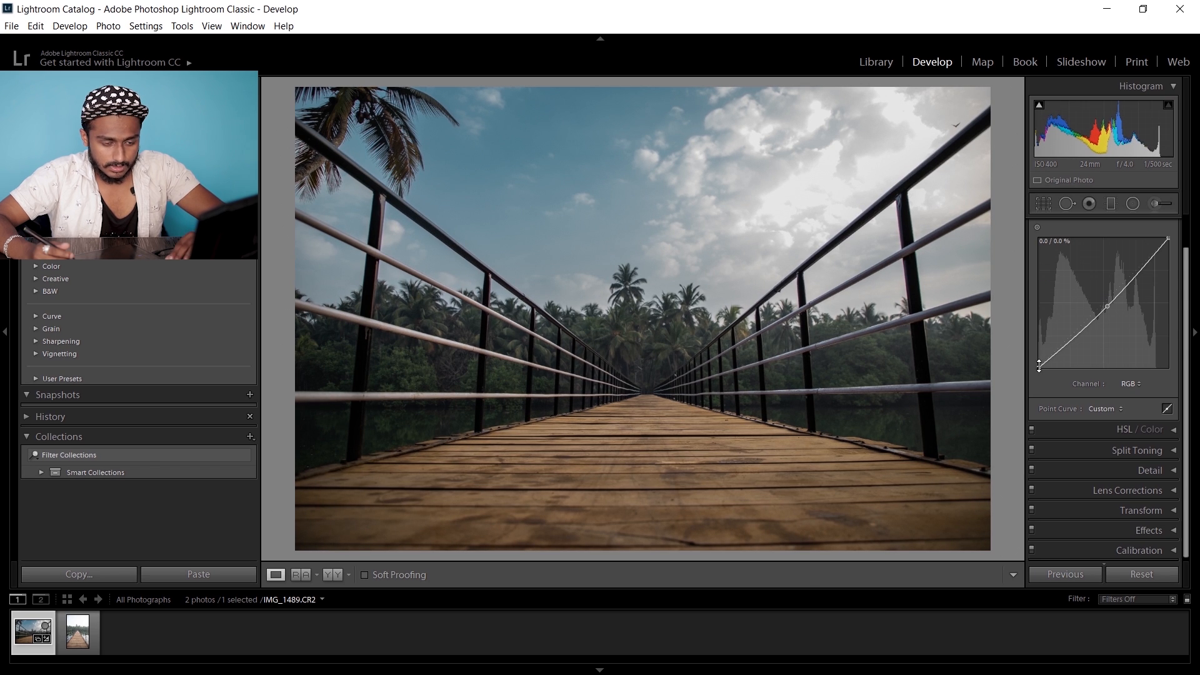
drag(1038, 368, 1048, 360)
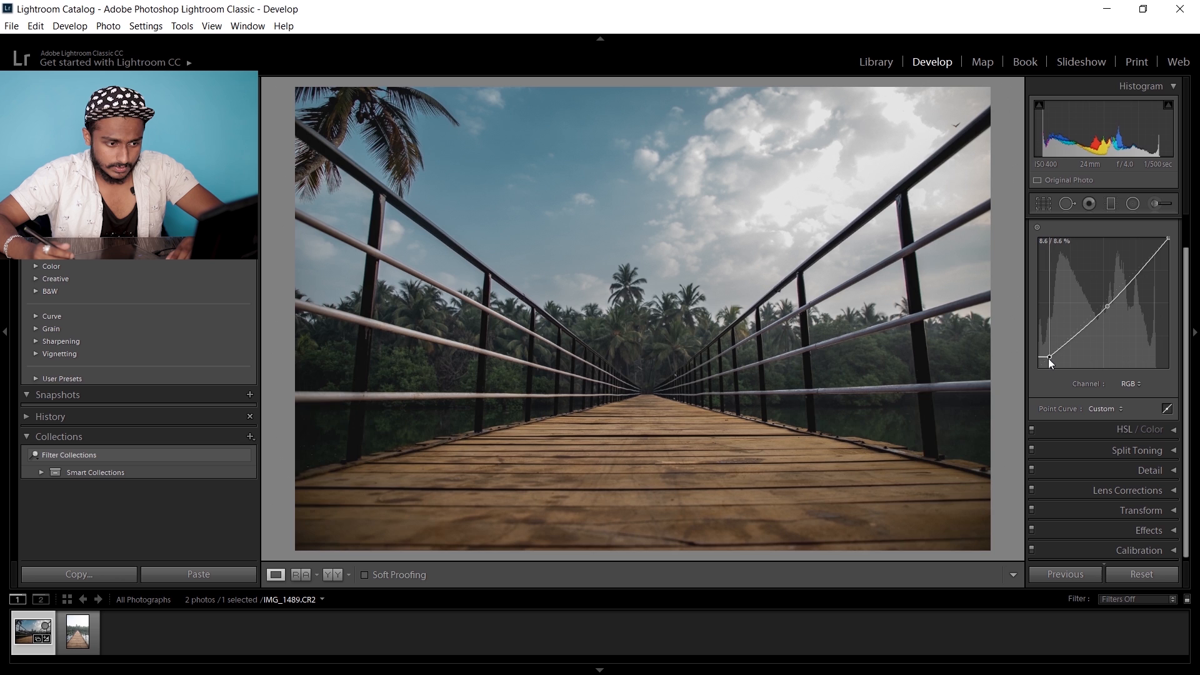
drag(1061, 360, 1061, 354)
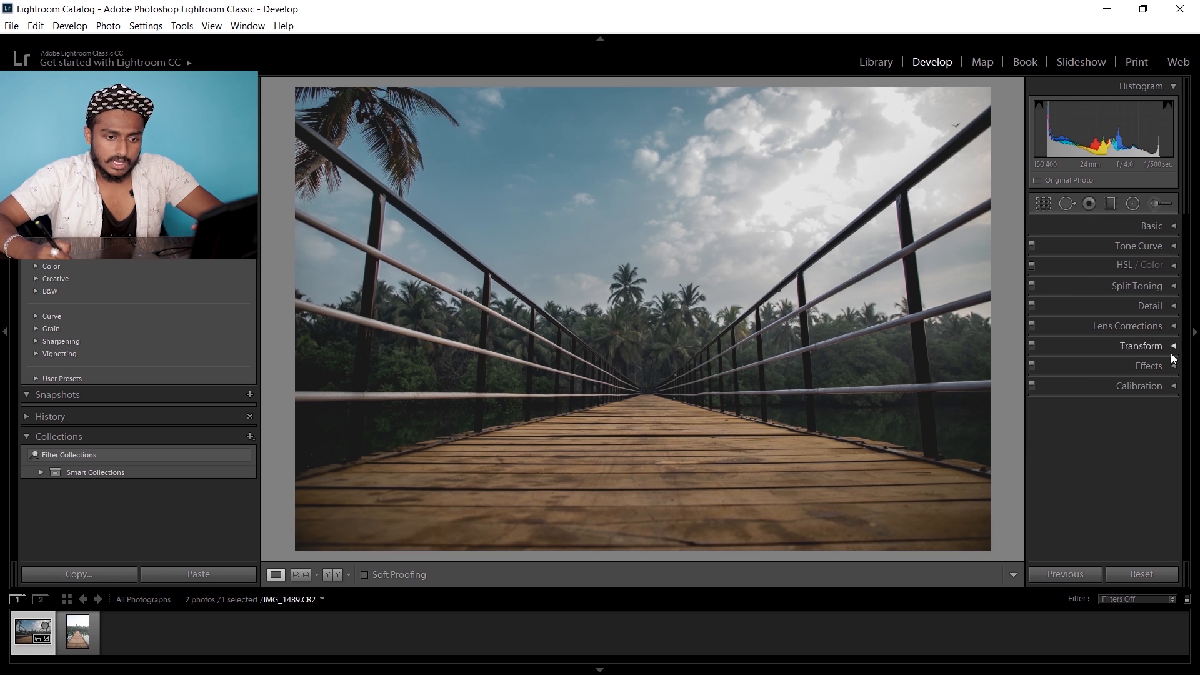
Add a post-crop vignette: Amount −5, Midpoint 0, Roundness +100, Feather 100, Highlights 46
click(1149, 366)
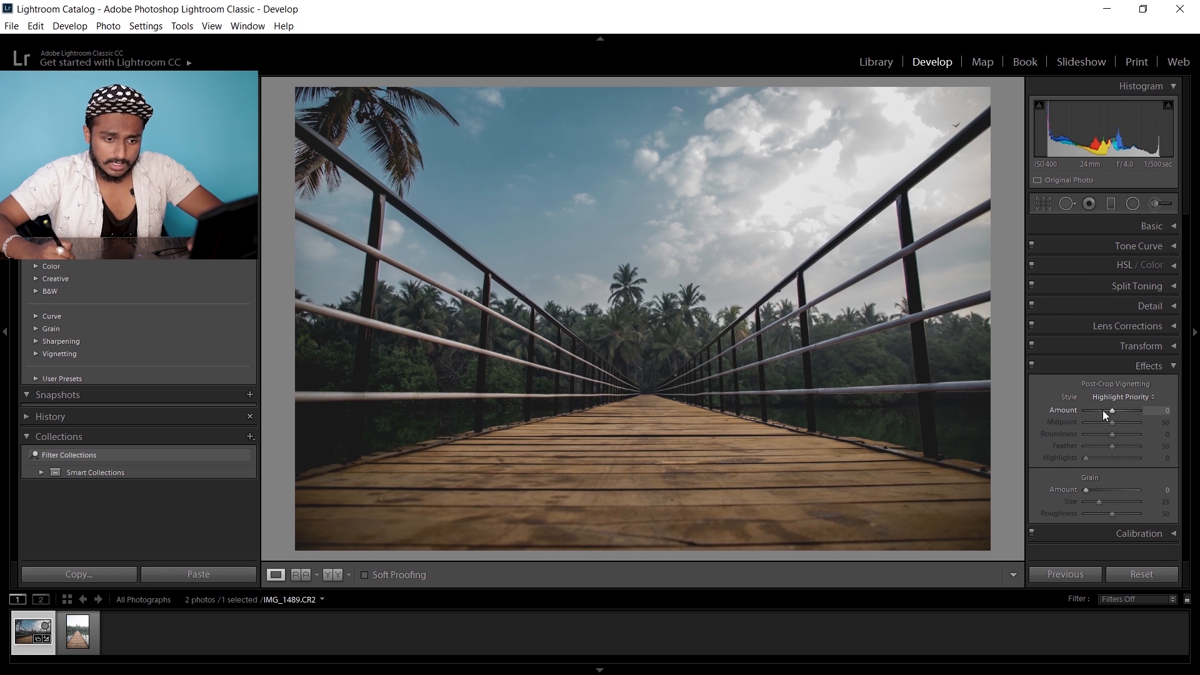
drag(1110, 410, 1084, 409)
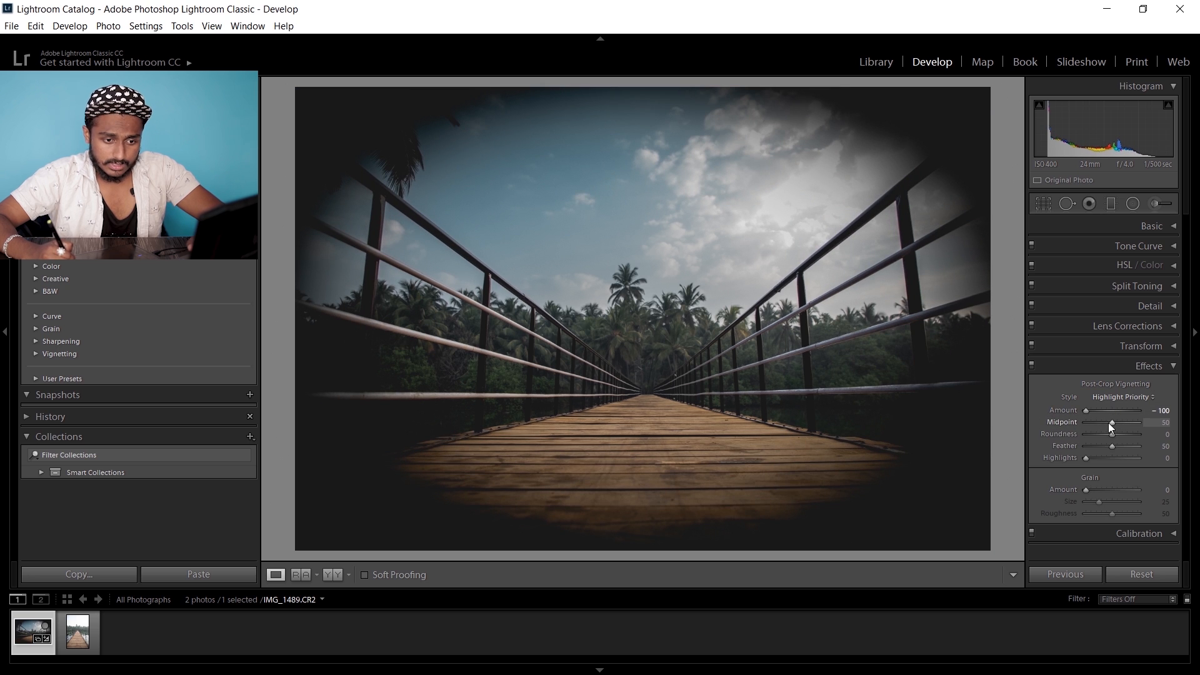
drag(1110, 421, 1081, 422)
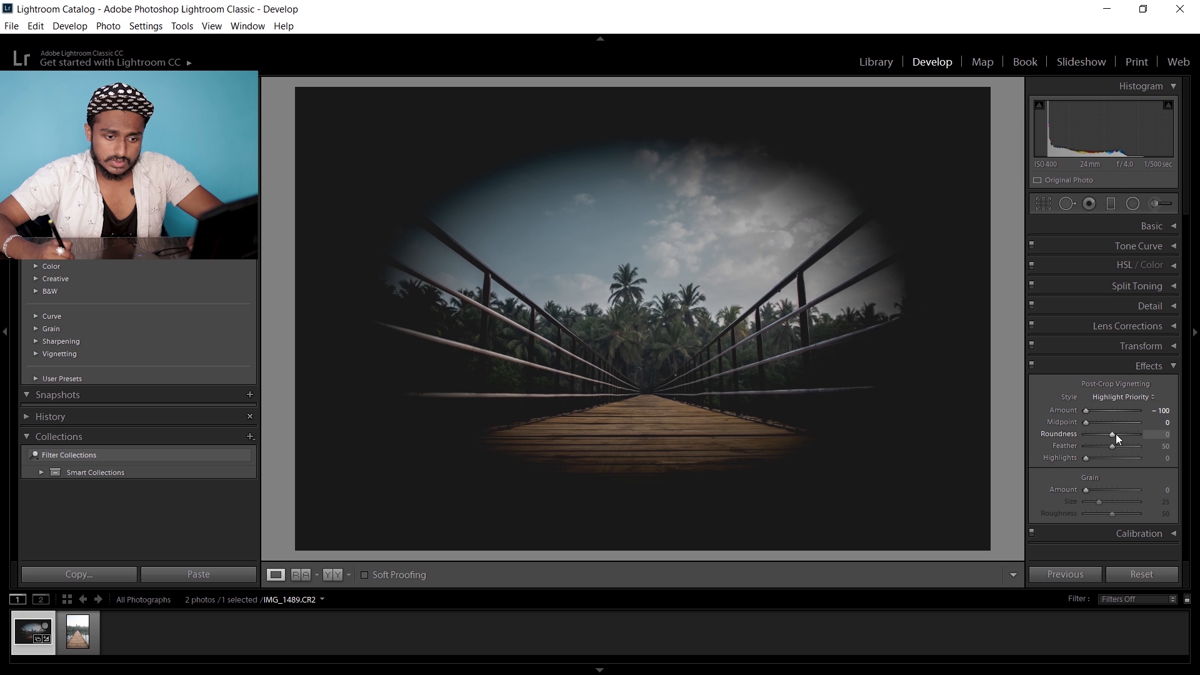
drag(1112, 433, 1140, 433)
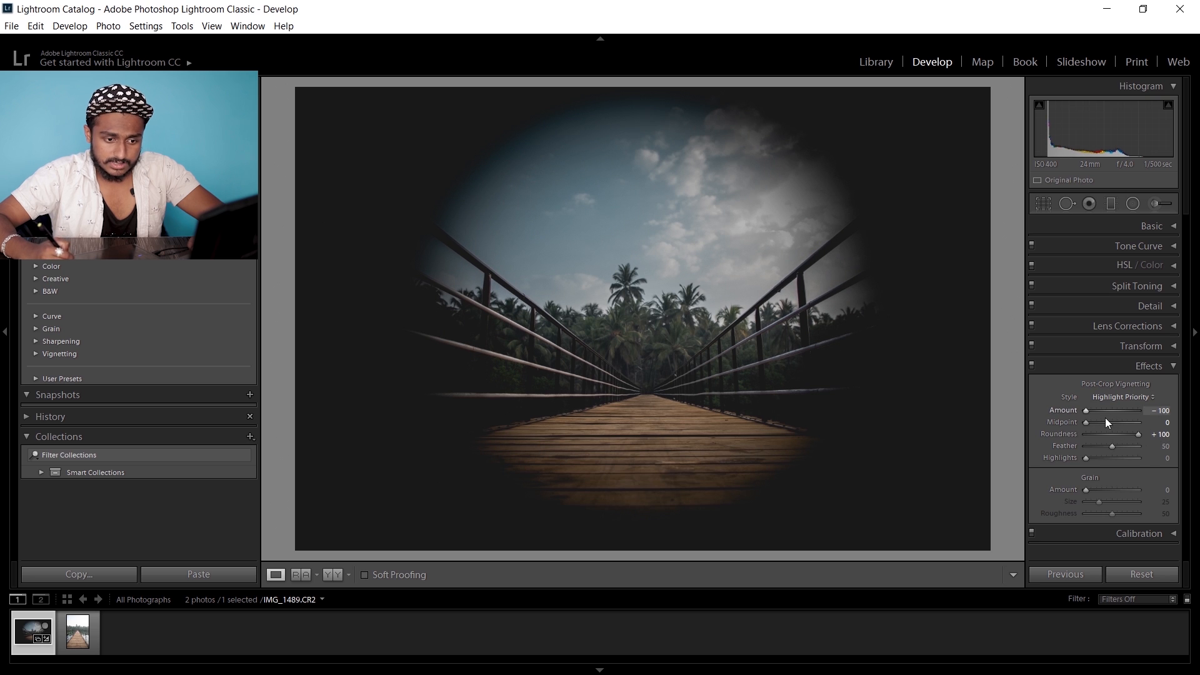
drag(1109, 446, 1142, 446)
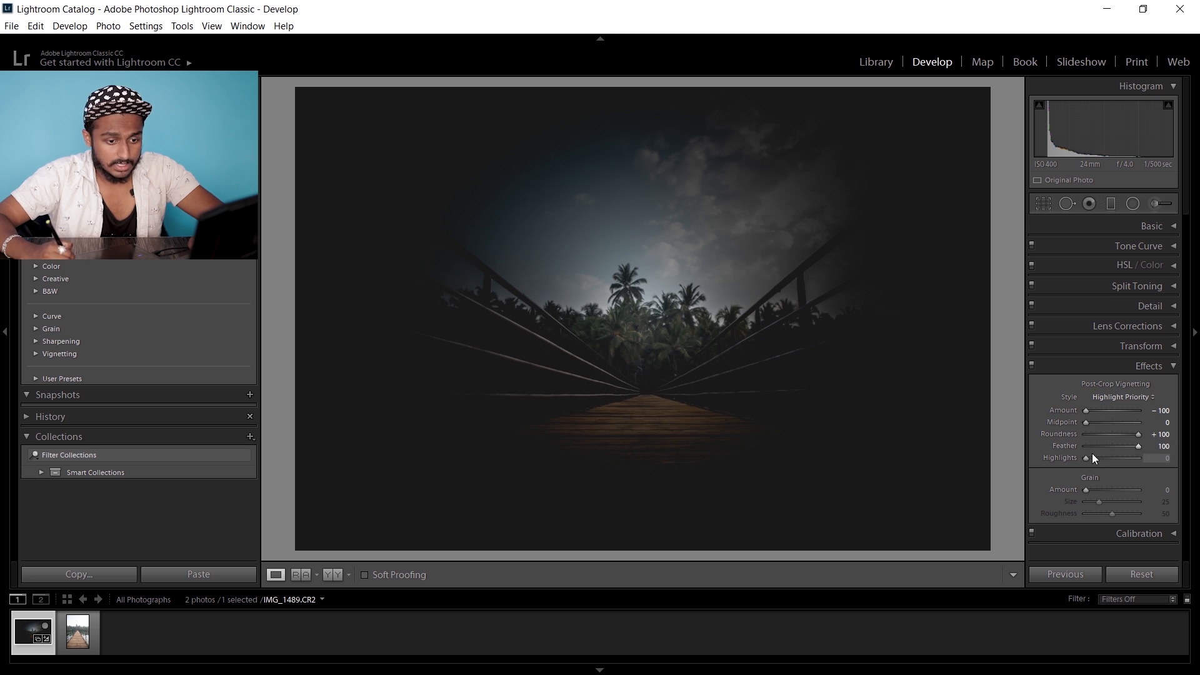
drag(1085, 457, 1096, 458)
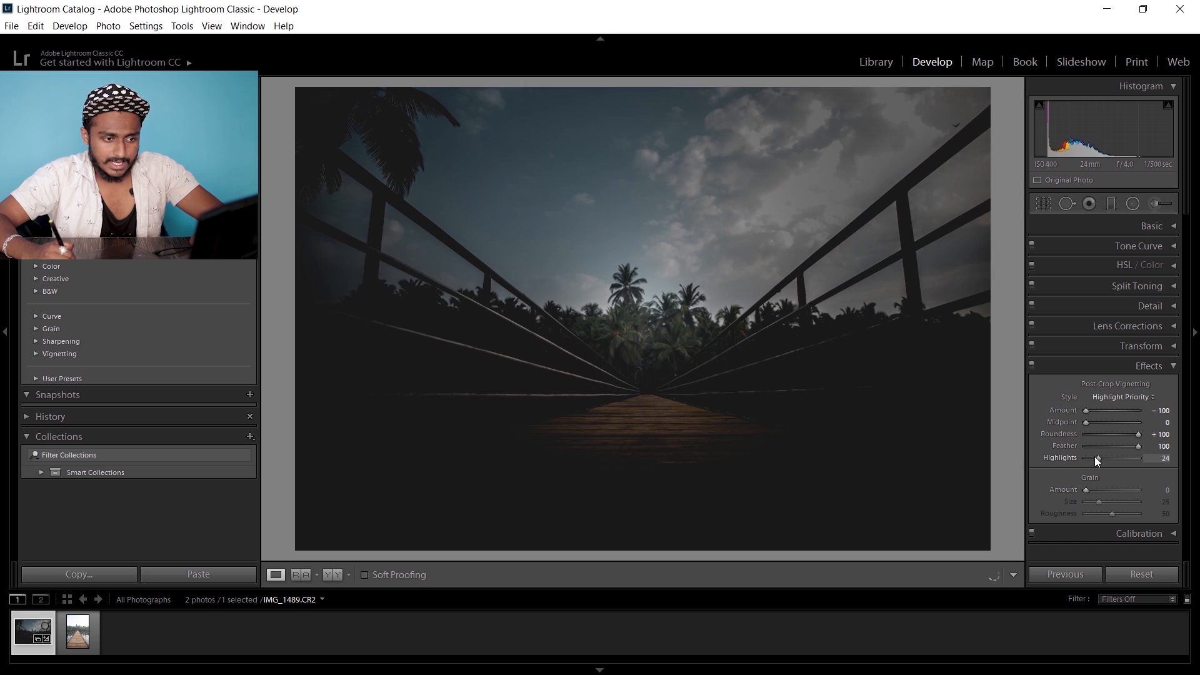
drag(1095, 457, 1111, 458)
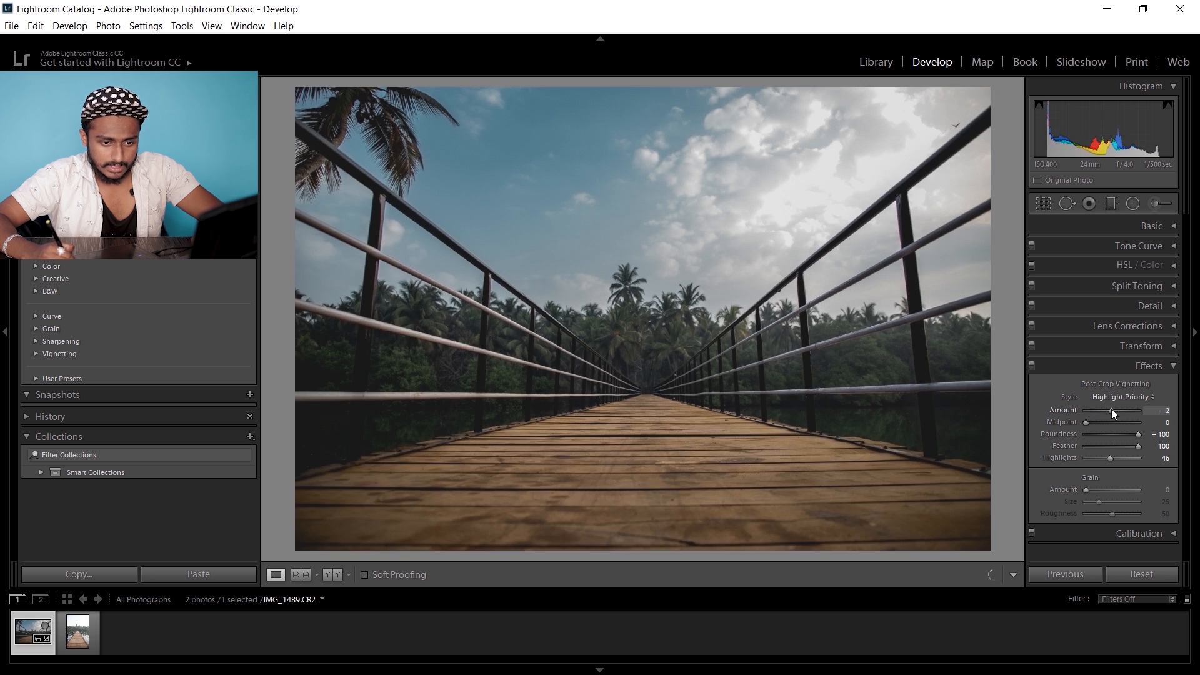
drag(1118, 410, 1110, 410)
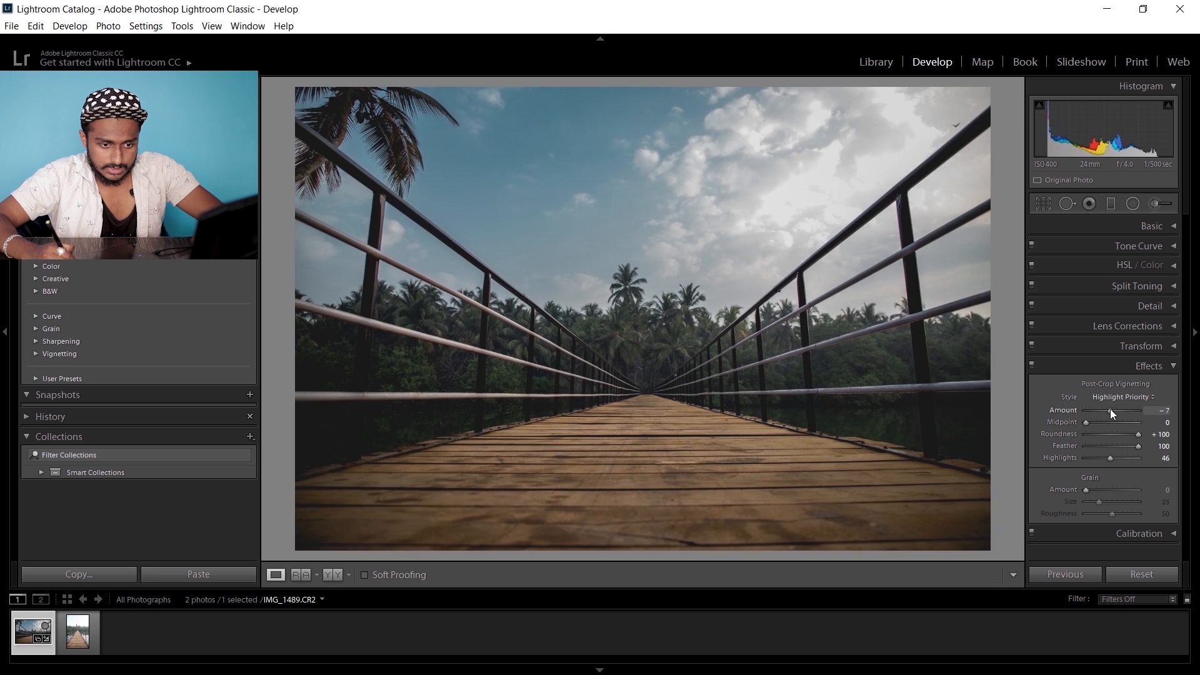
drag(1113, 409, 1117, 410)
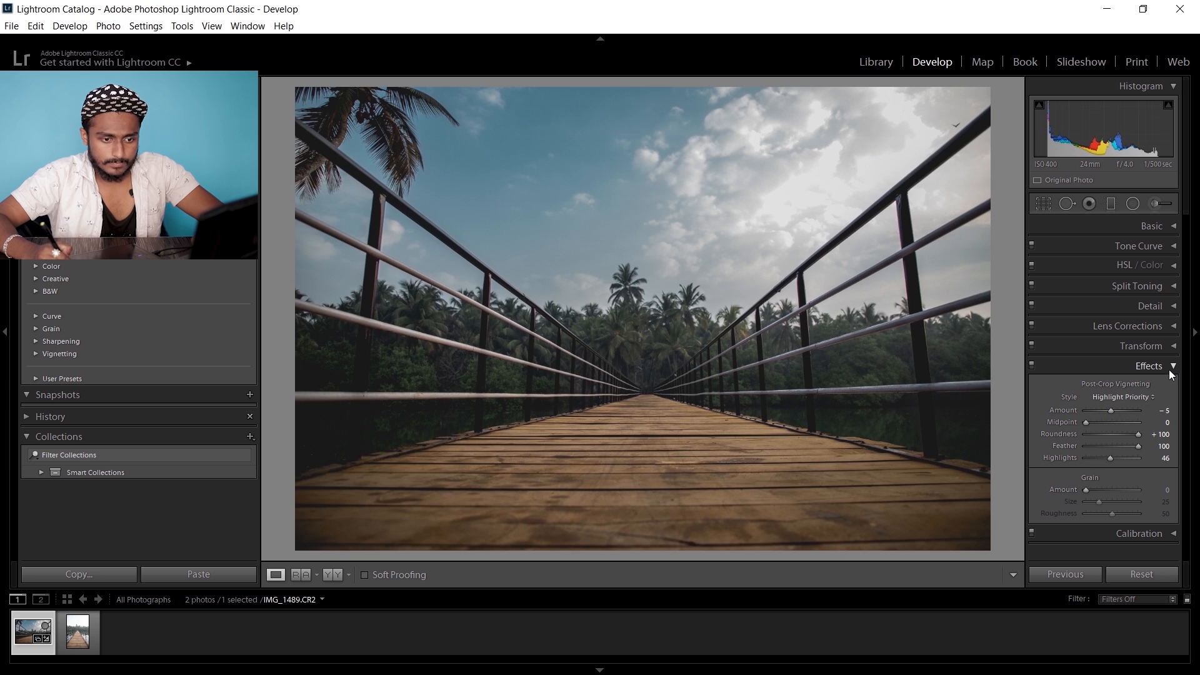
Set the Calibration Blue Primary Hue to −21
click(1149, 365)
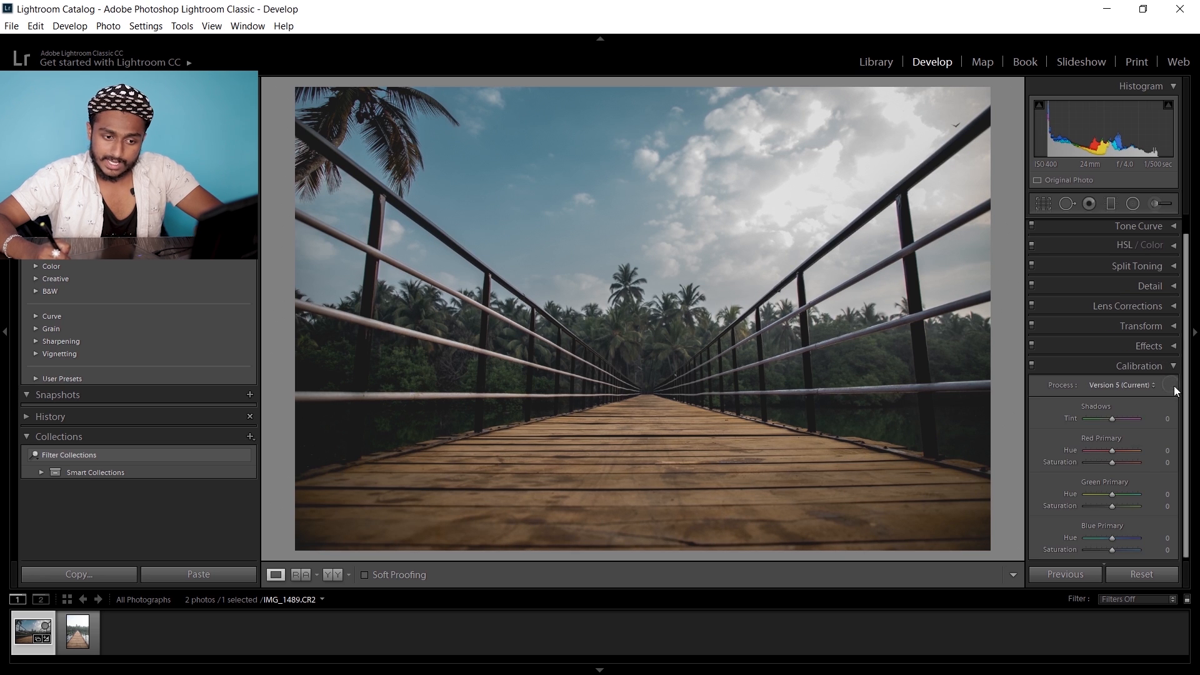
drag(1113, 536, 1094, 536)
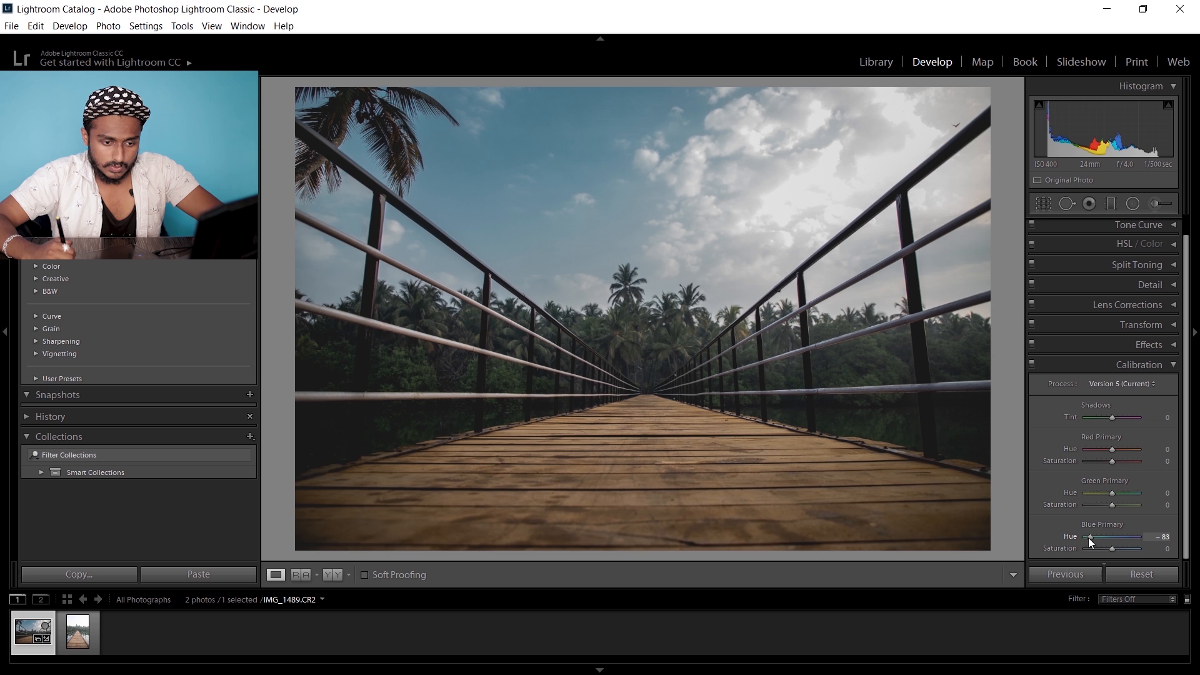
drag(1099, 536, 1119, 535)
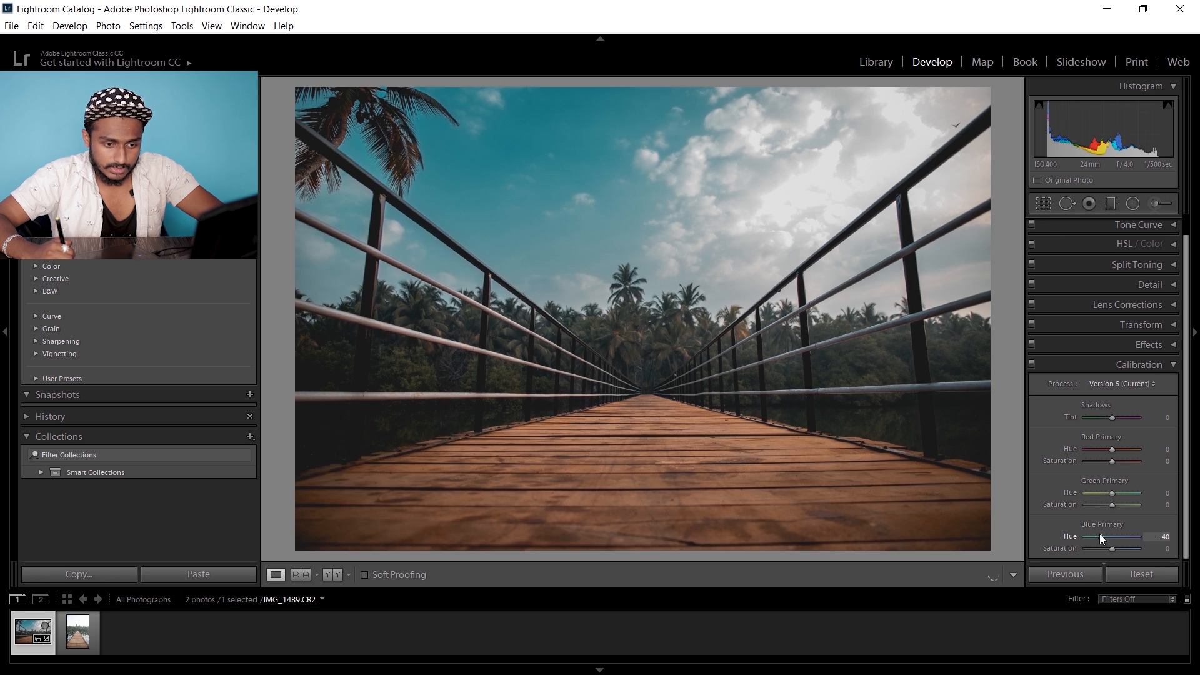
drag(1111, 536, 1124, 536)
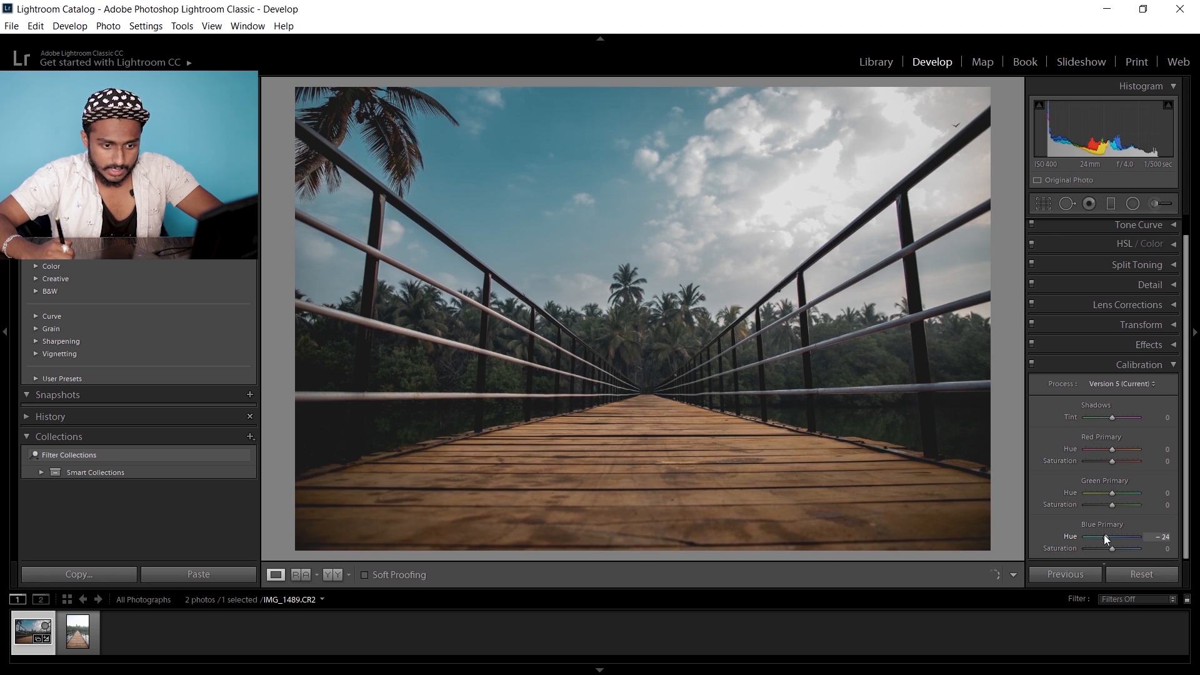
drag(1110, 536, 1117, 536)
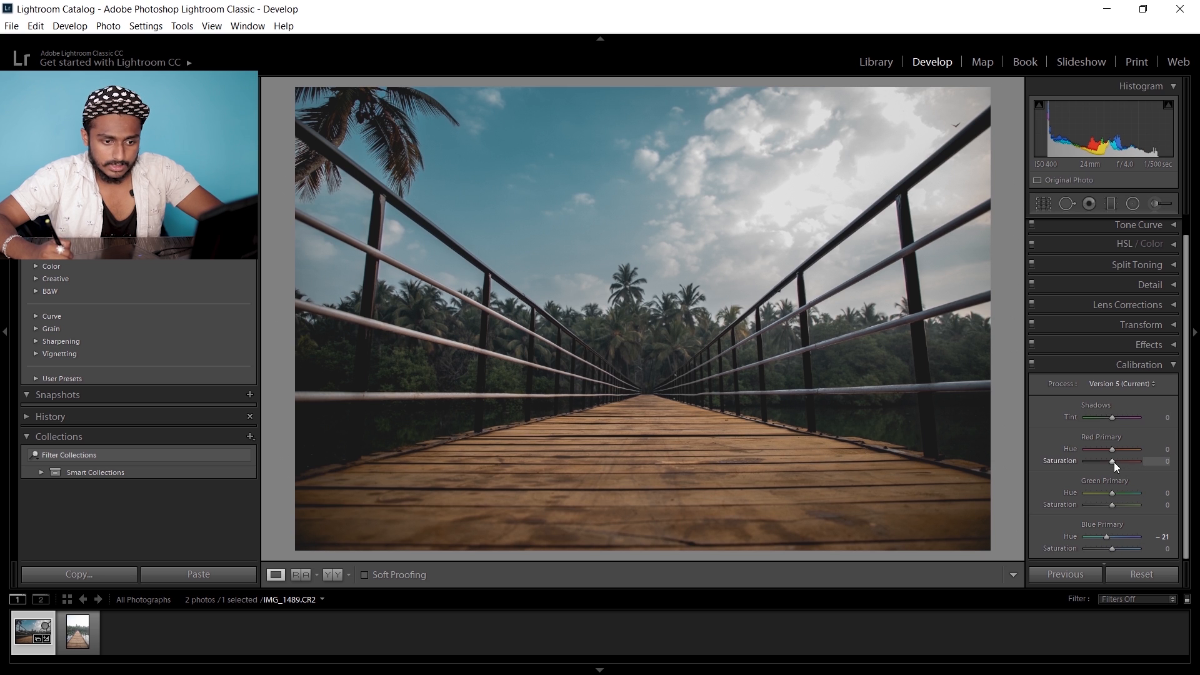
Raise Red Primary Saturation to about +29 and show the before/after comparison
drag(1113, 460, 1118, 460)
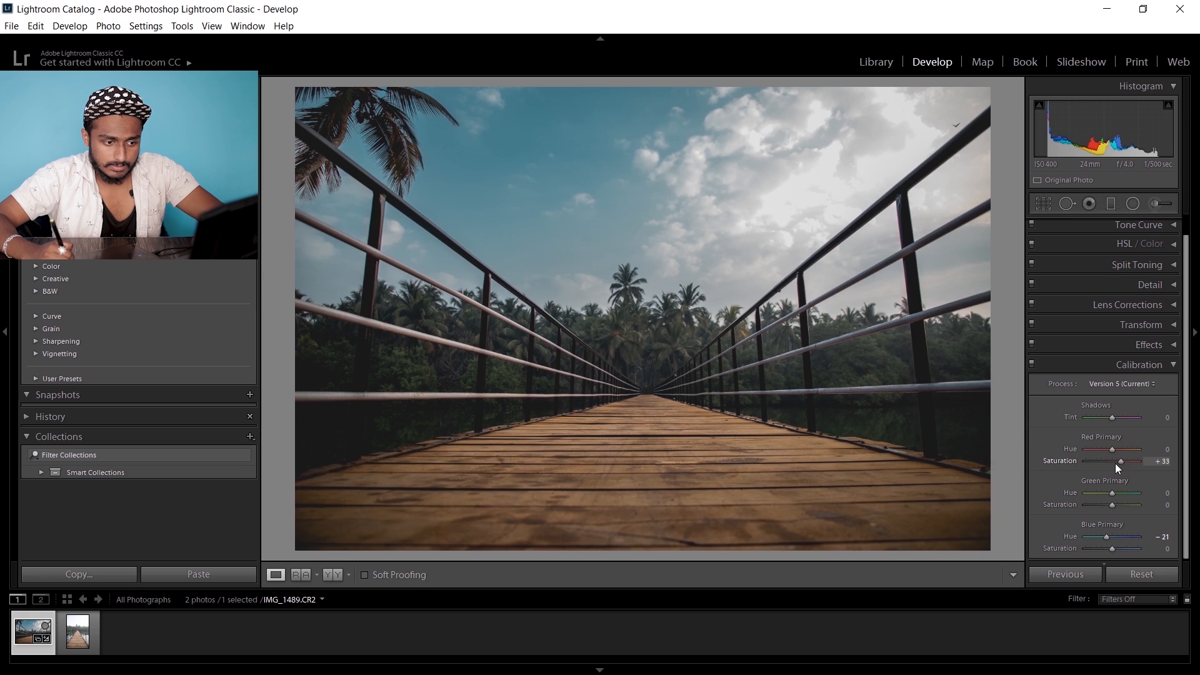
drag(1119, 460, 1123, 460)
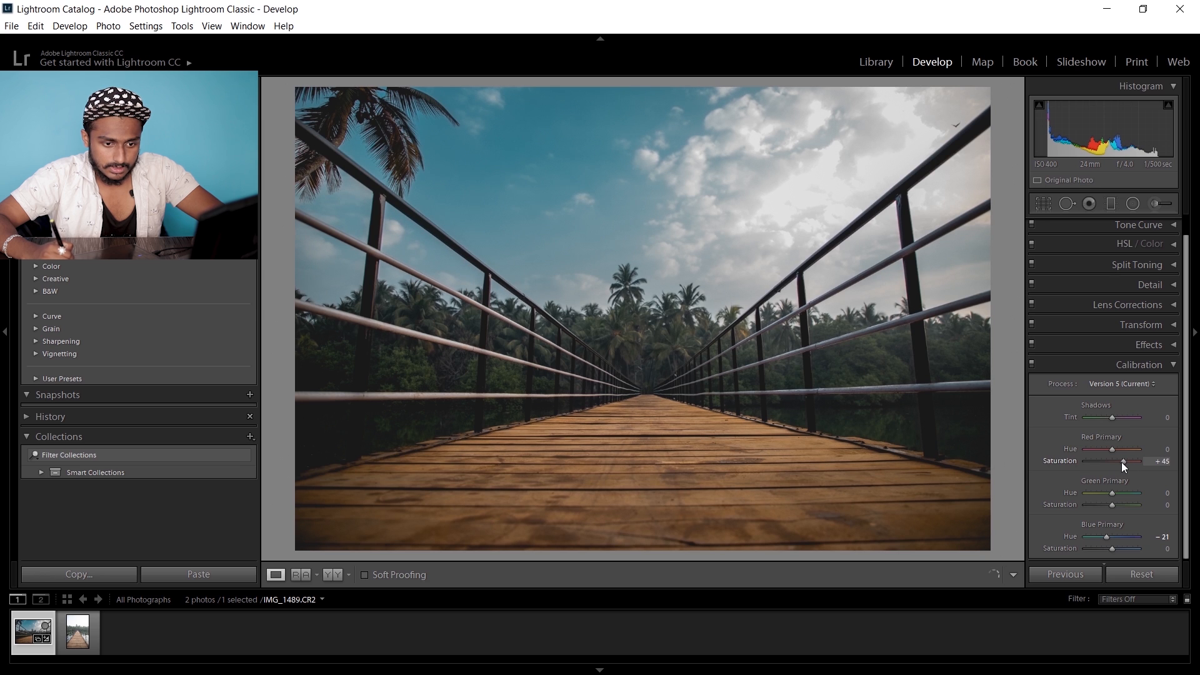
drag(1122, 460, 1120, 460)
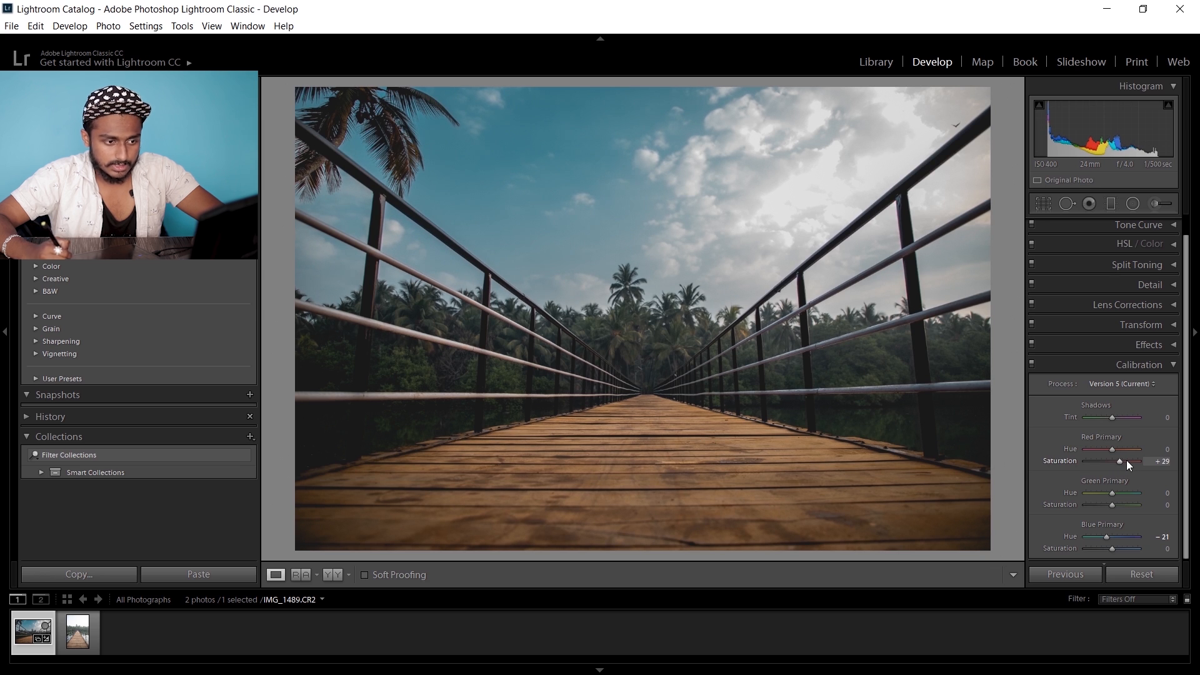
click(332, 574)
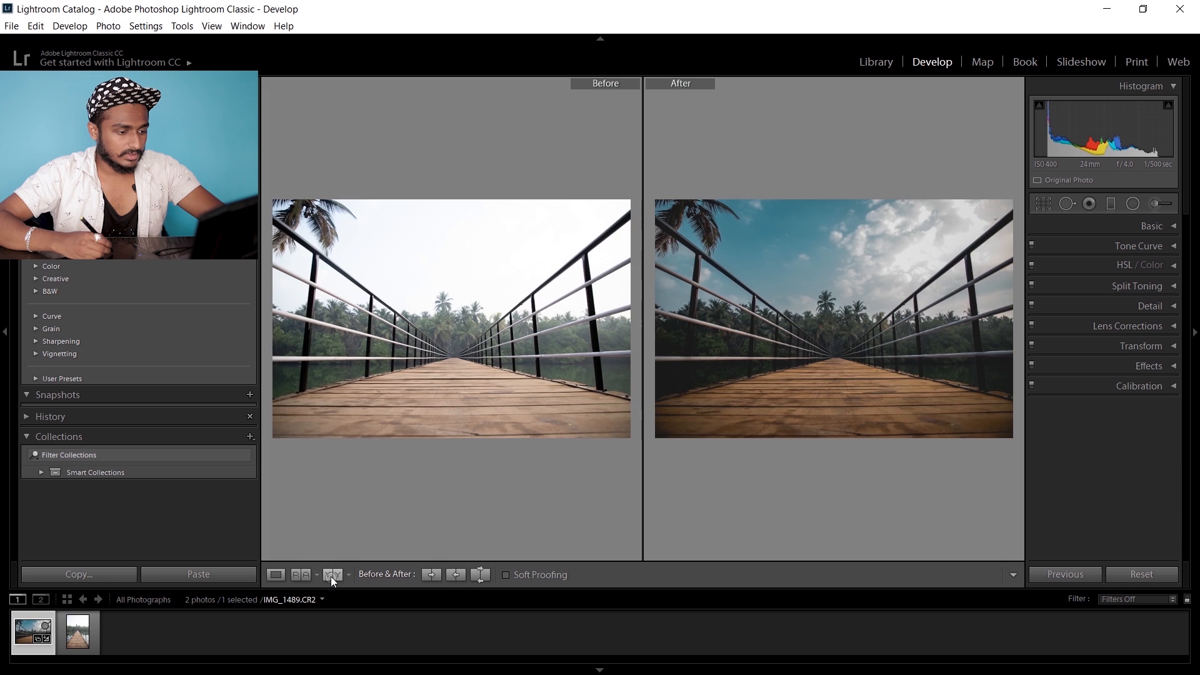